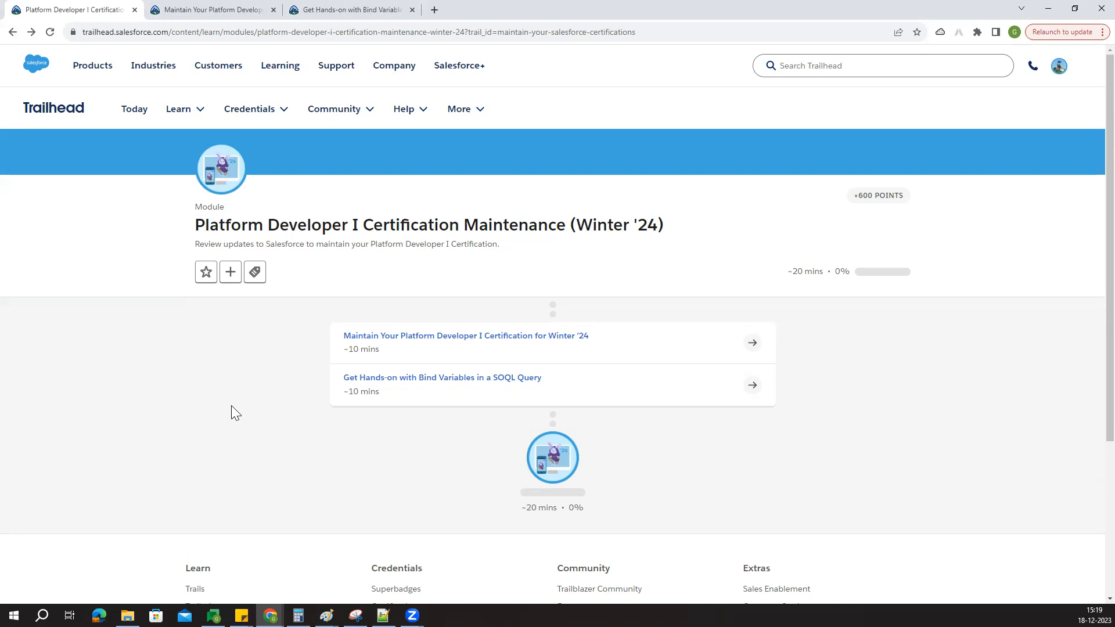
{"action": "mouse_move", "coordinate": [223, 312]}
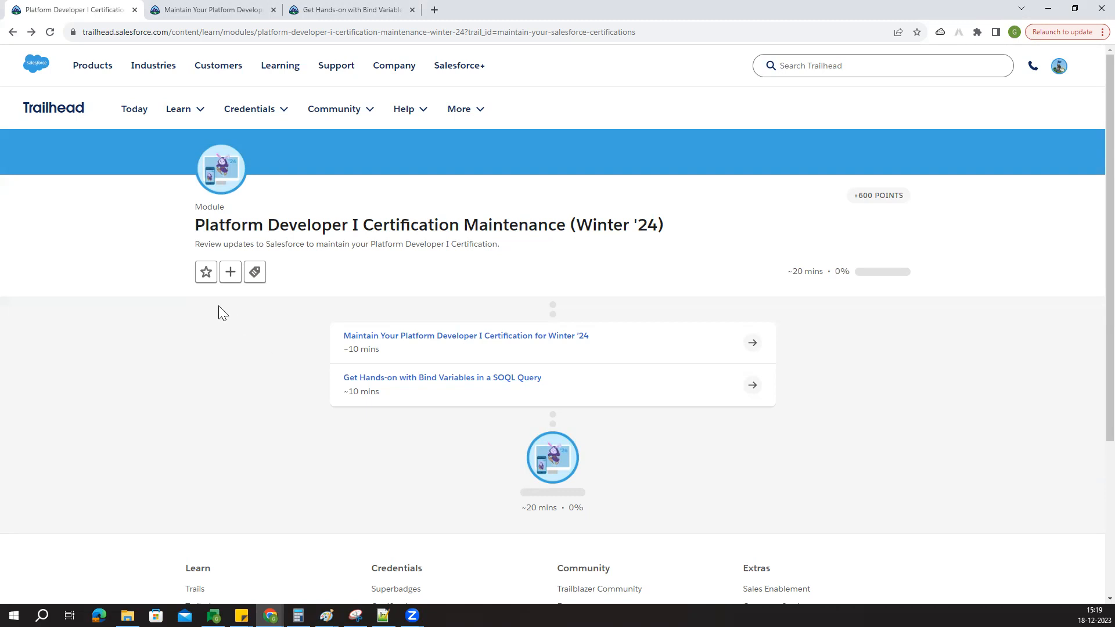
{"action": "mouse_move", "coordinate": [523, 242]}
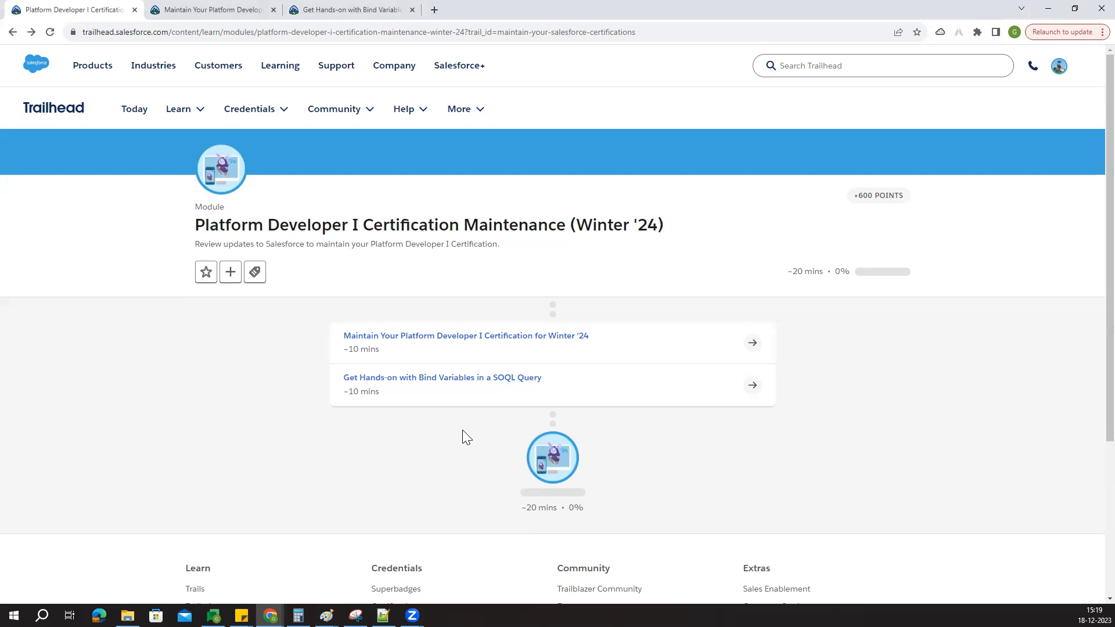
{"action": "mouse_move", "coordinate": [433, 462]}
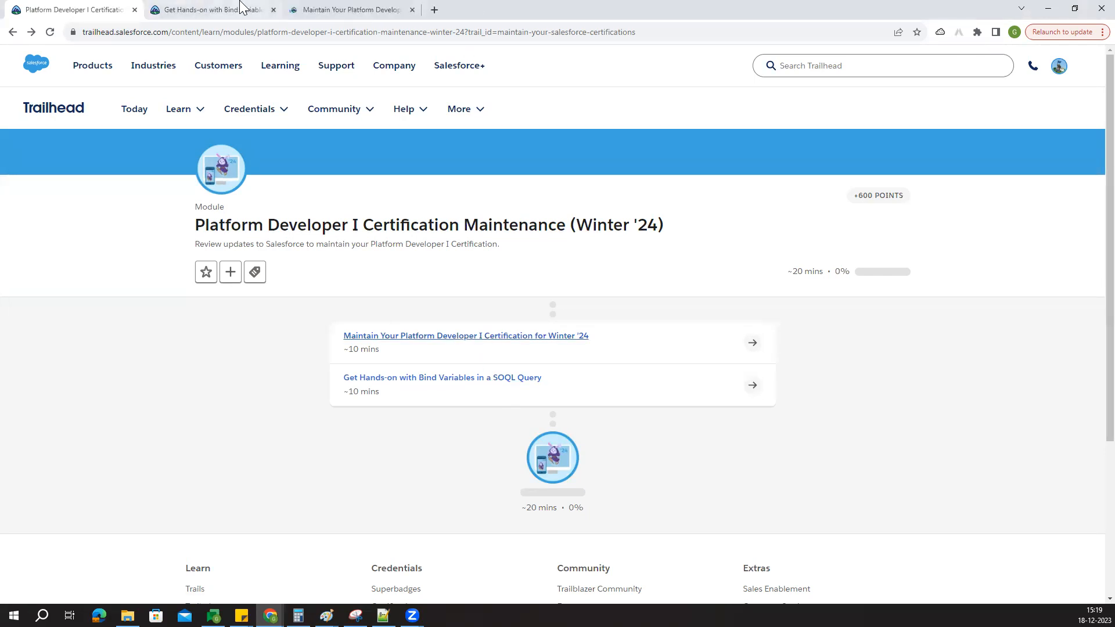
Step: Close the 'Get Hands-on with Bind Variables in a SOQL Query' tab, keeping the module tab
{"action": "left_click", "coordinate": [274, 9]}
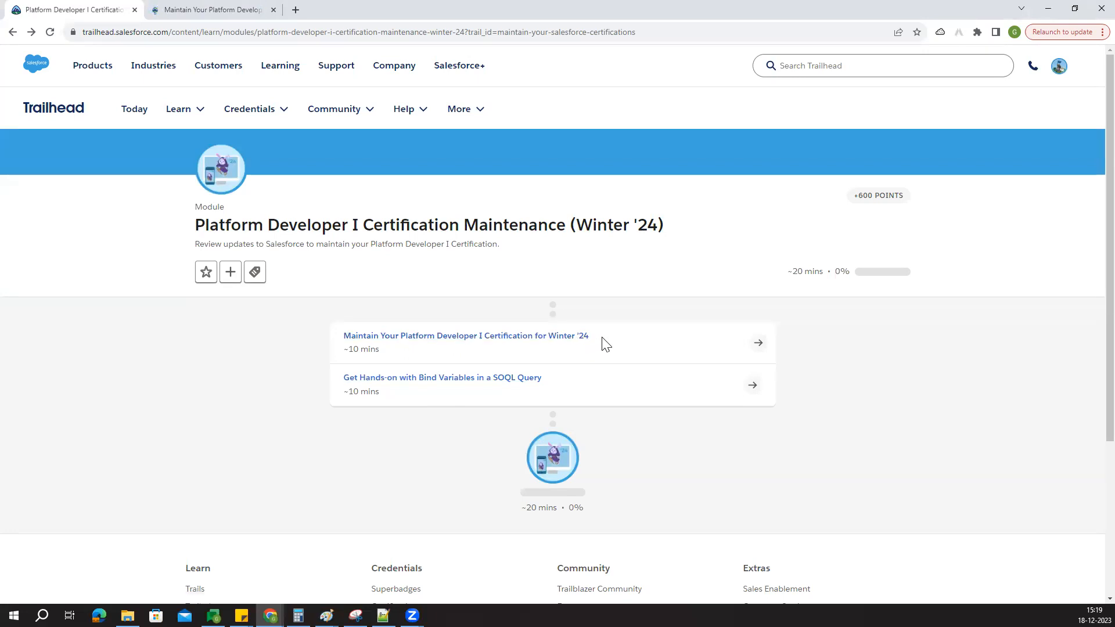
Step: Bring up the Winter '24 maintenance unit and read down to its Resources and quiz
{"action": "left_click", "coordinate": [465, 335]}
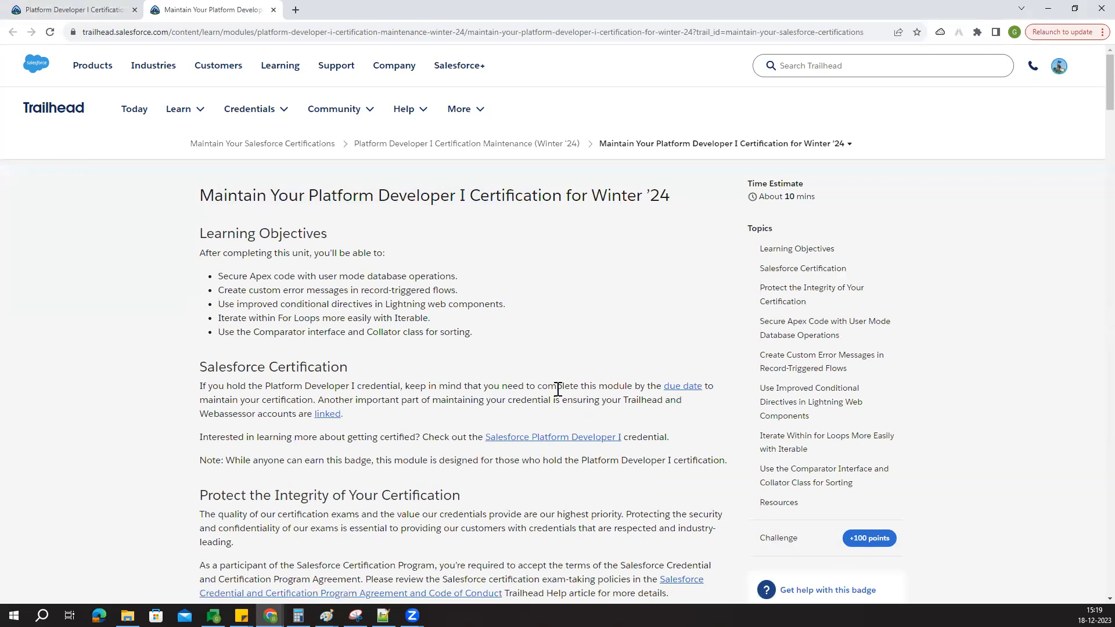
{"action": "scroll", "scroll_direction": "down", "scroll_amount": 3}
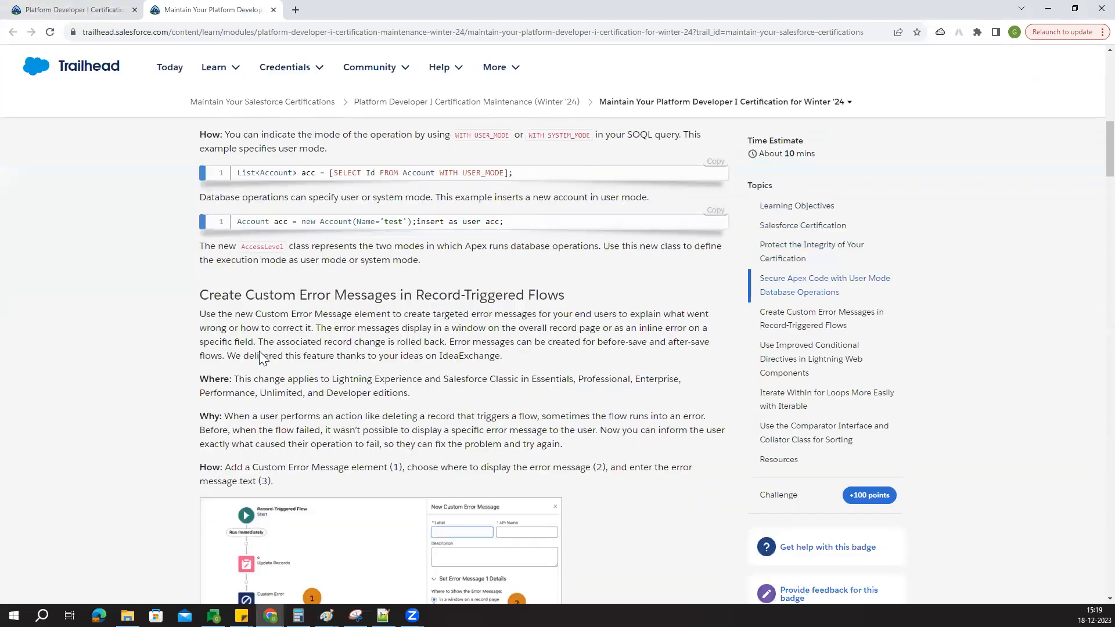
{"action": "scroll", "scroll_direction": "down", "scroll_amount": 3}
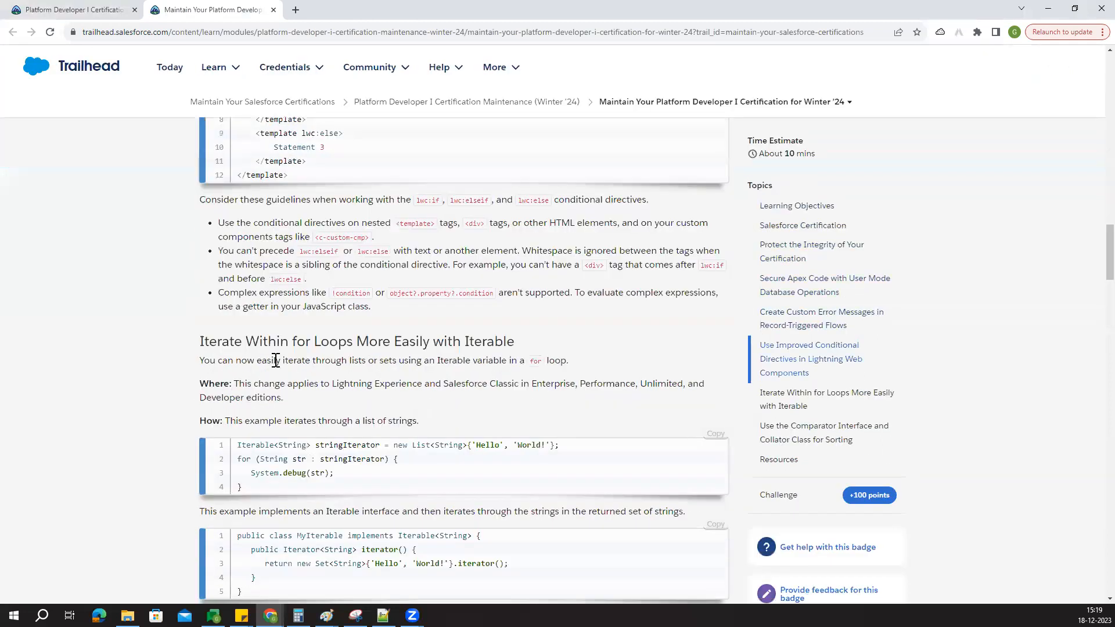
{"action": "scroll", "scroll_direction": "down", "scroll_amount": 3}
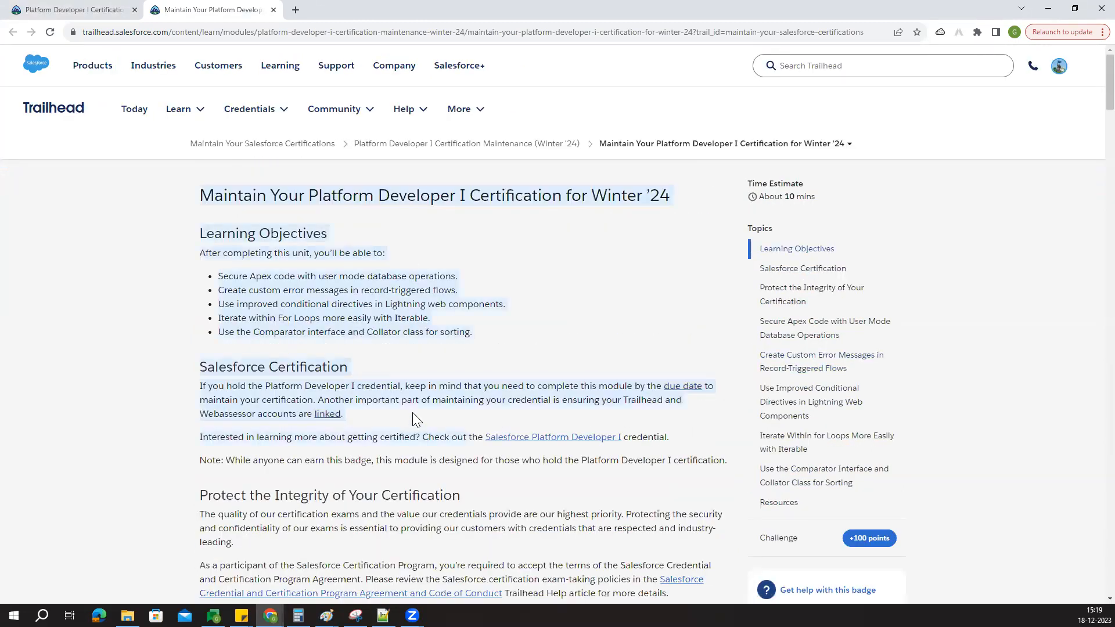
{"action": "scroll", "scroll_direction": "down", "scroll_amount": 3}
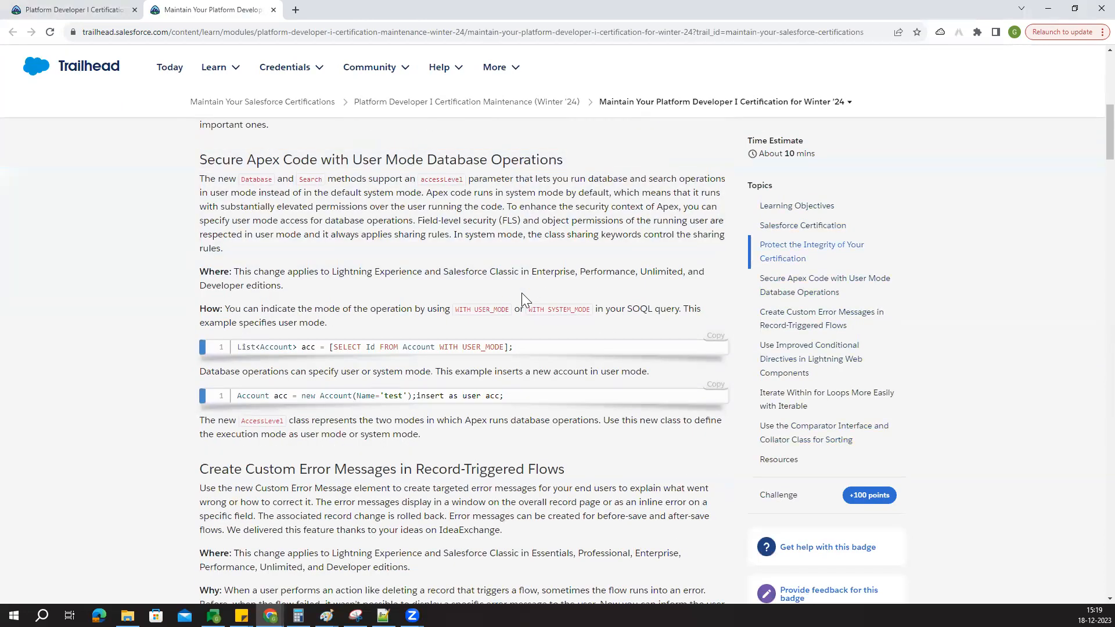
{"action": "scroll", "scroll_direction": "down", "scroll_amount": 3}
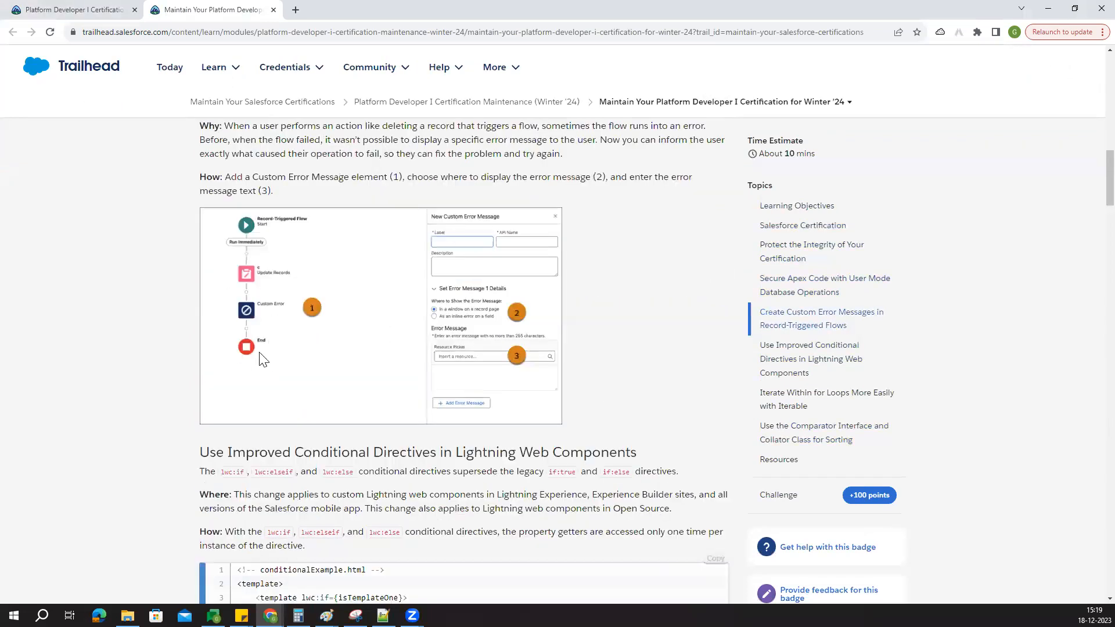
{"action": "scroll", "scroll_direction": "down", "scroll_amount": 3}
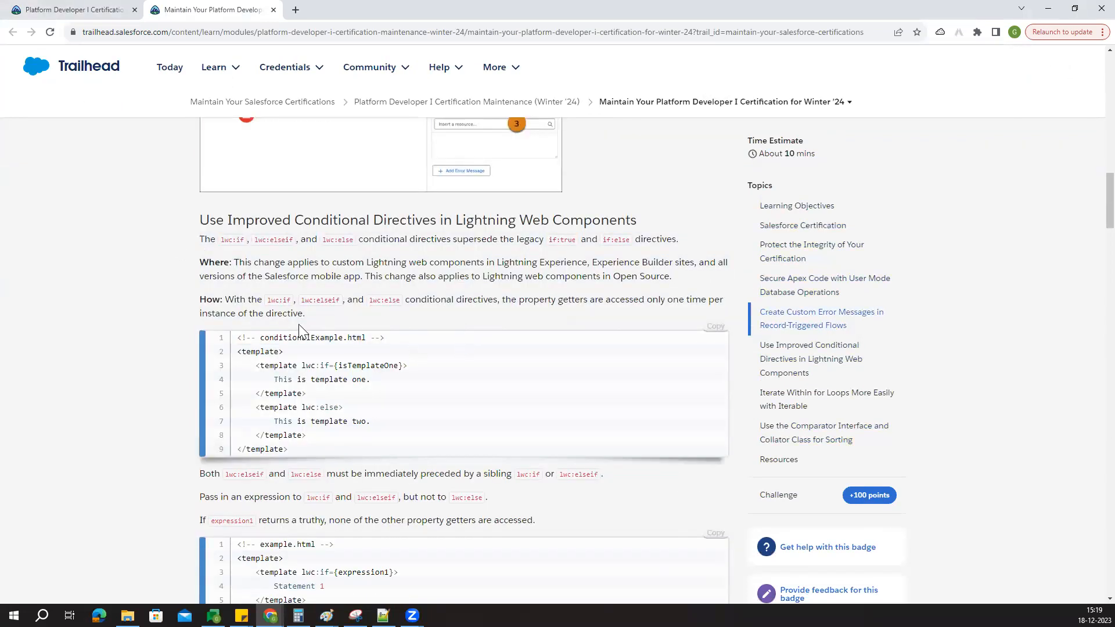
{"action": "scroll", "scroll_direction": "down", "scroll_amount": 3}
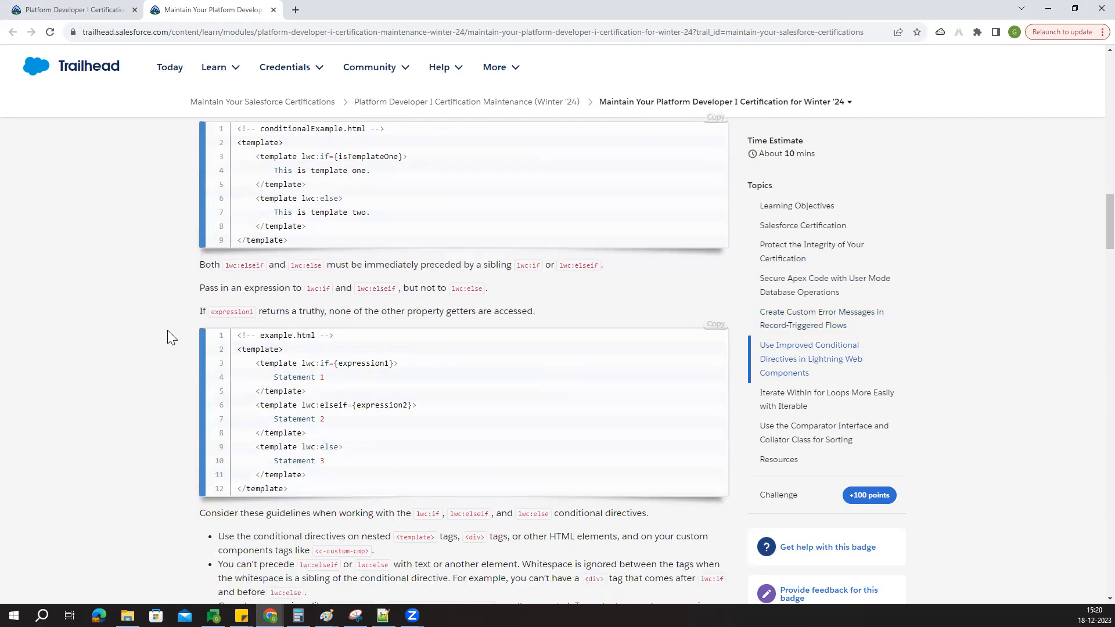
{"action": "scroll", "scroll_direction": "down", "scroll_amount": 3}
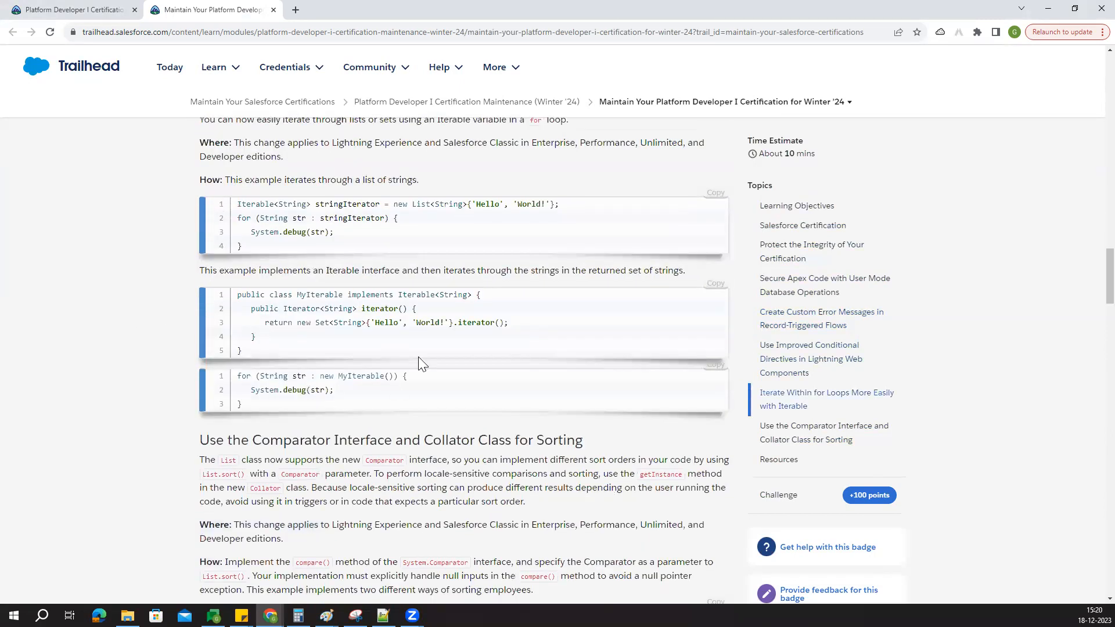
{"action": "scroll", "scroll_direction": "down", "scroll_amount": 3}
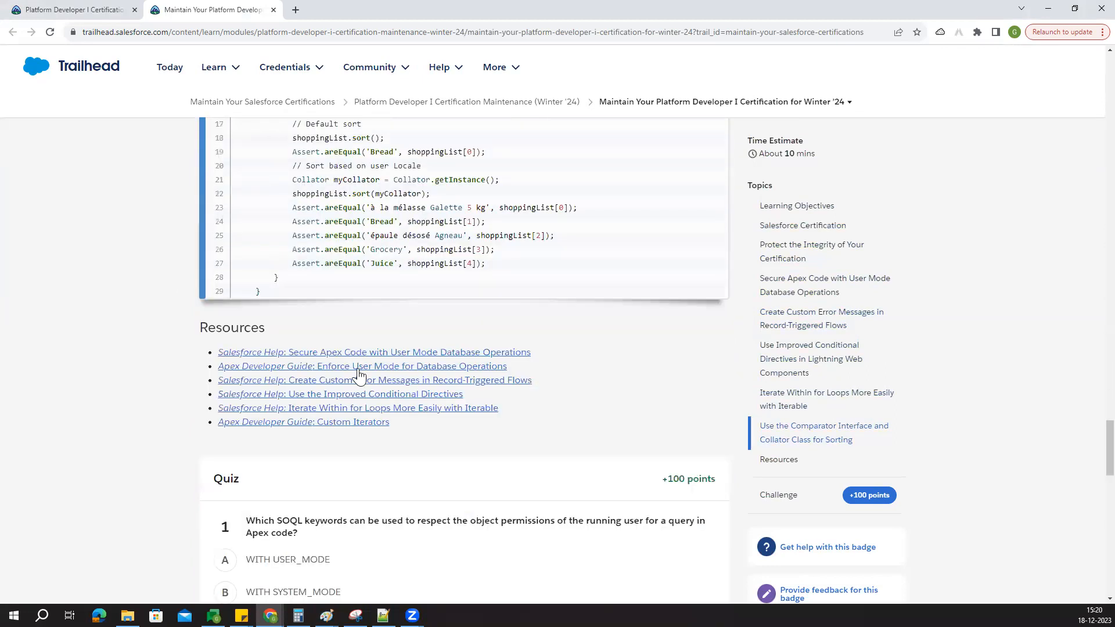
Step: Search the page for 'user mode' and answer question 1 with WITH USER_MODE
{"action": "scroll", "scroll_direction": "down", "scroll_amount": 3}
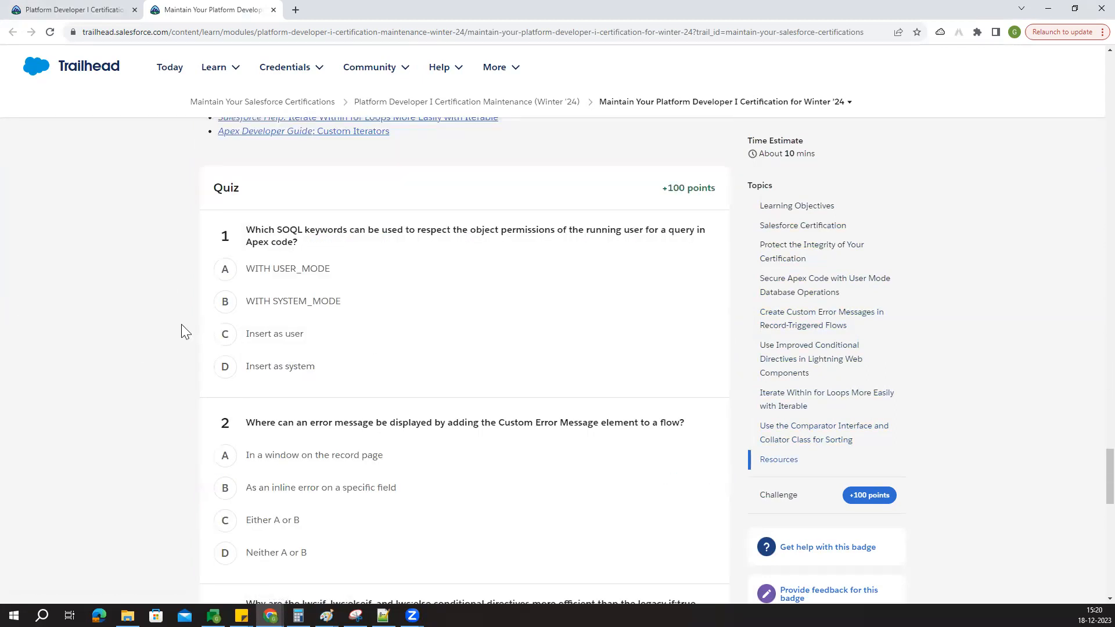
{"action": "mouse_move", "coordinate": [272, 229]}
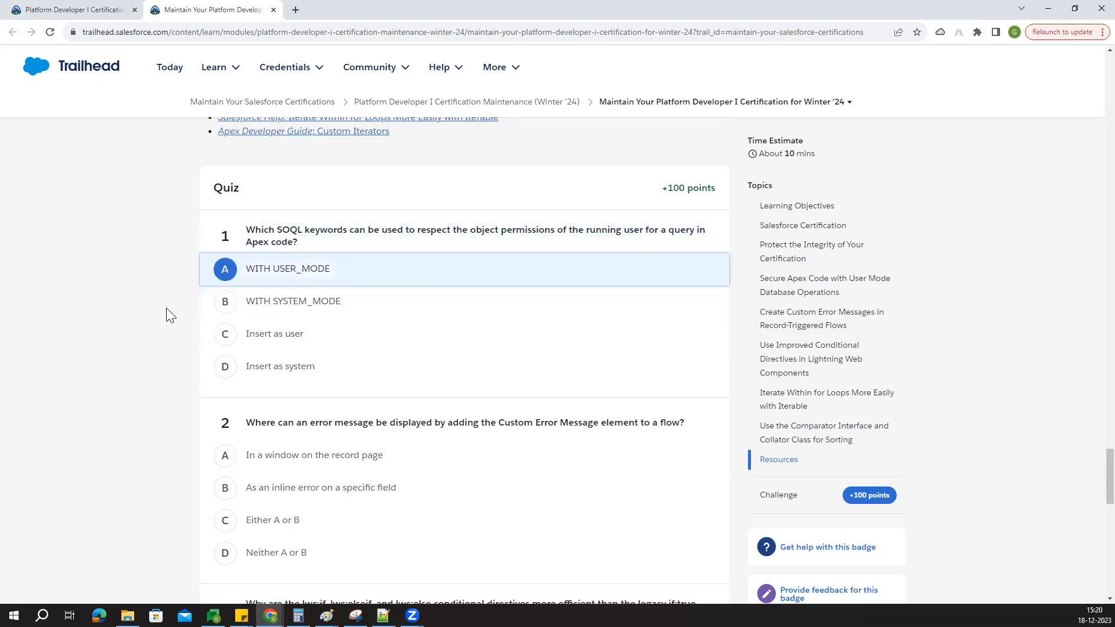
{"action": "type", "text": "winter '23"}
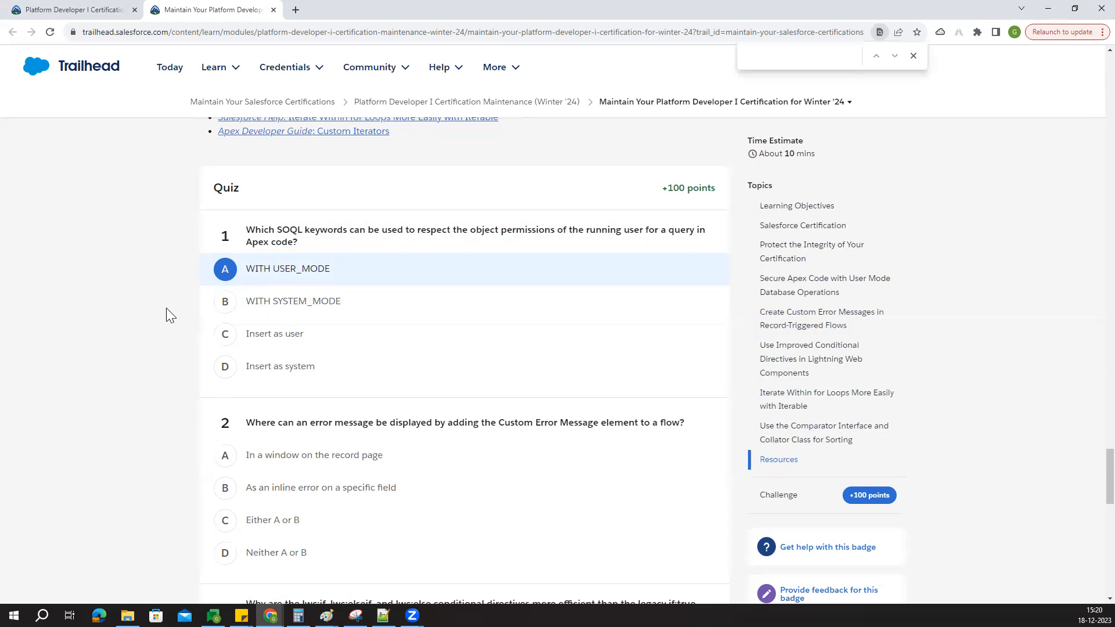
{"action": "type", "text": "wi"}
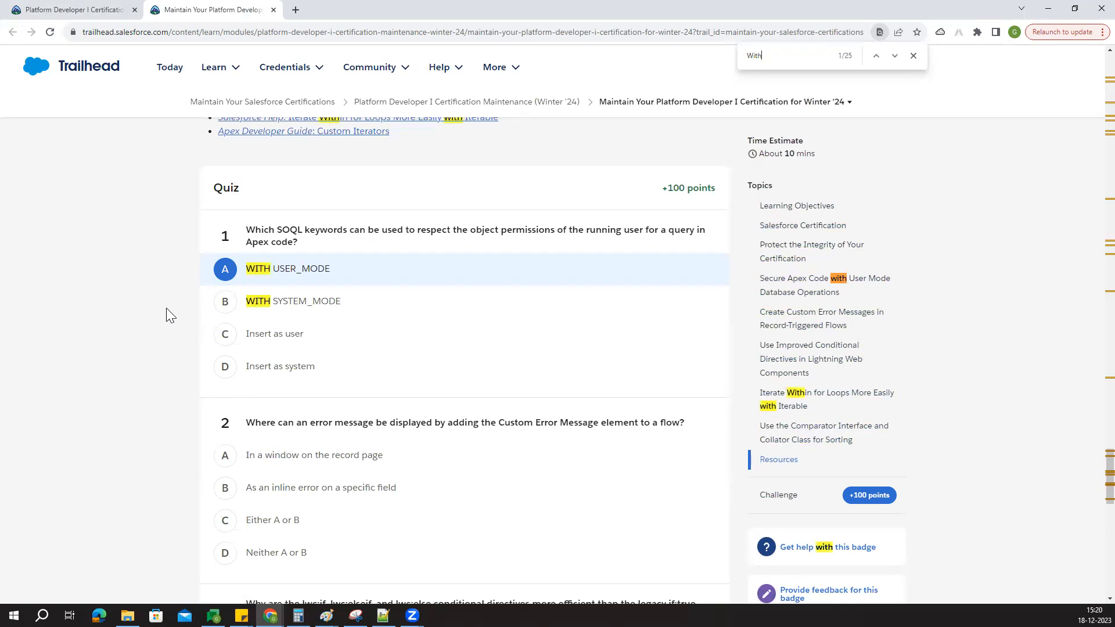
{"action": "type", "text": "user_"}
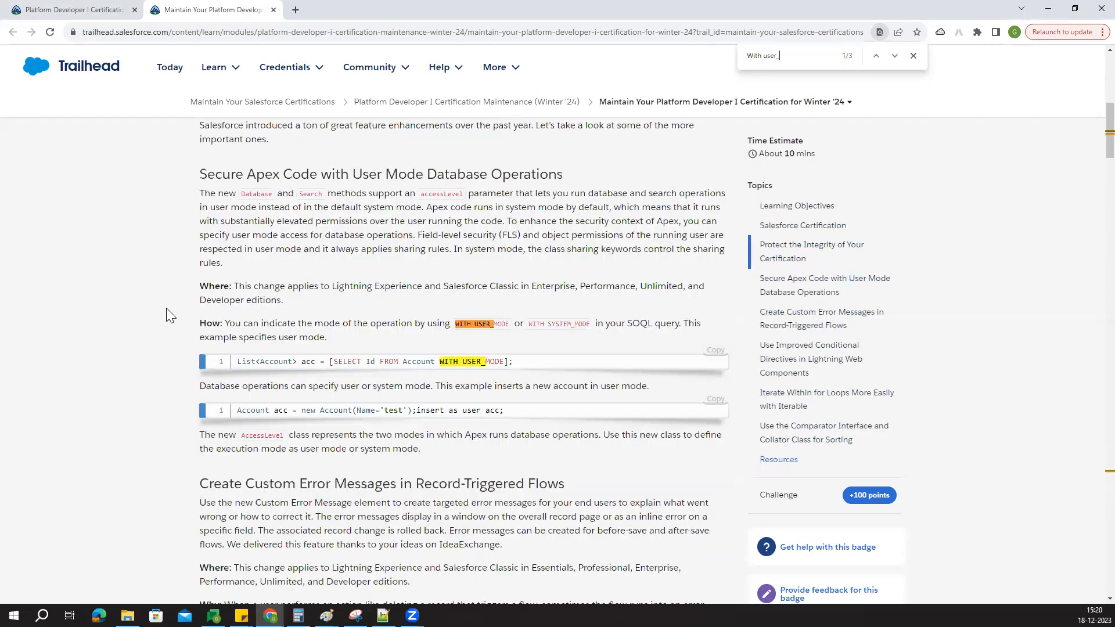
{"action": "type", "text": "mode"}
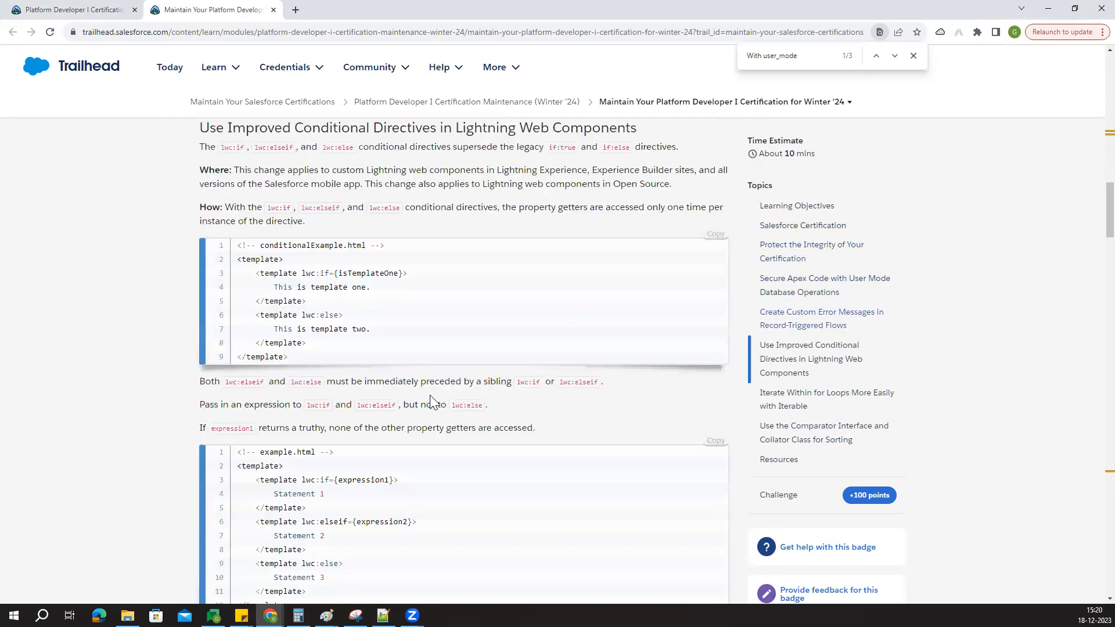
{"action": "scroll", "scroll_direction": "down", "scroll_amount": 3}
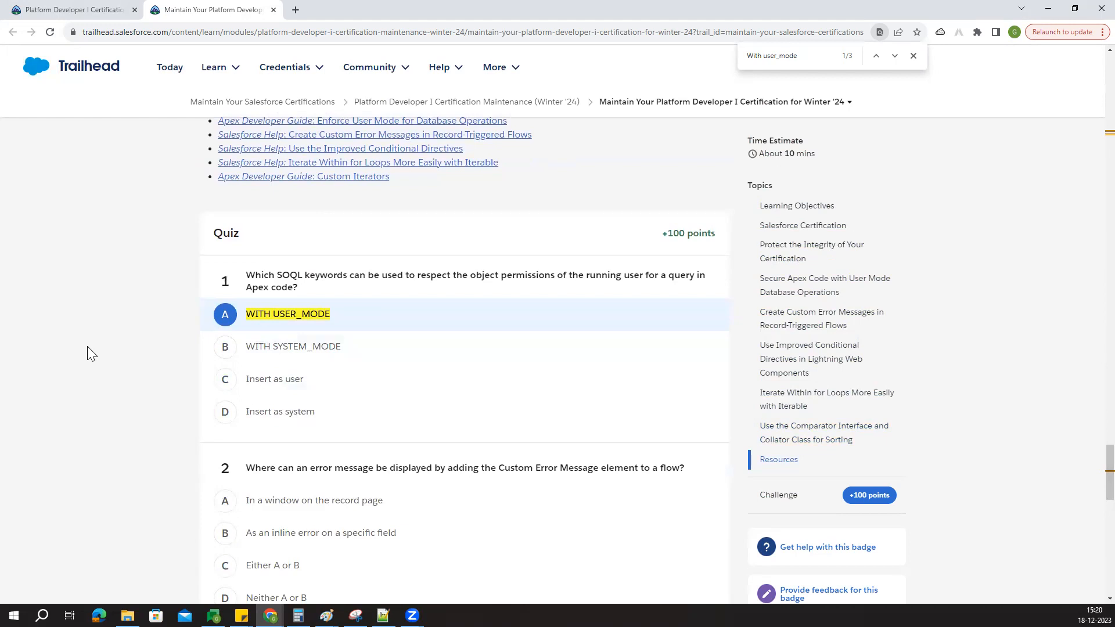
{"action": "scroll", "scroll_direction": "down", "scroll_amount": 3}
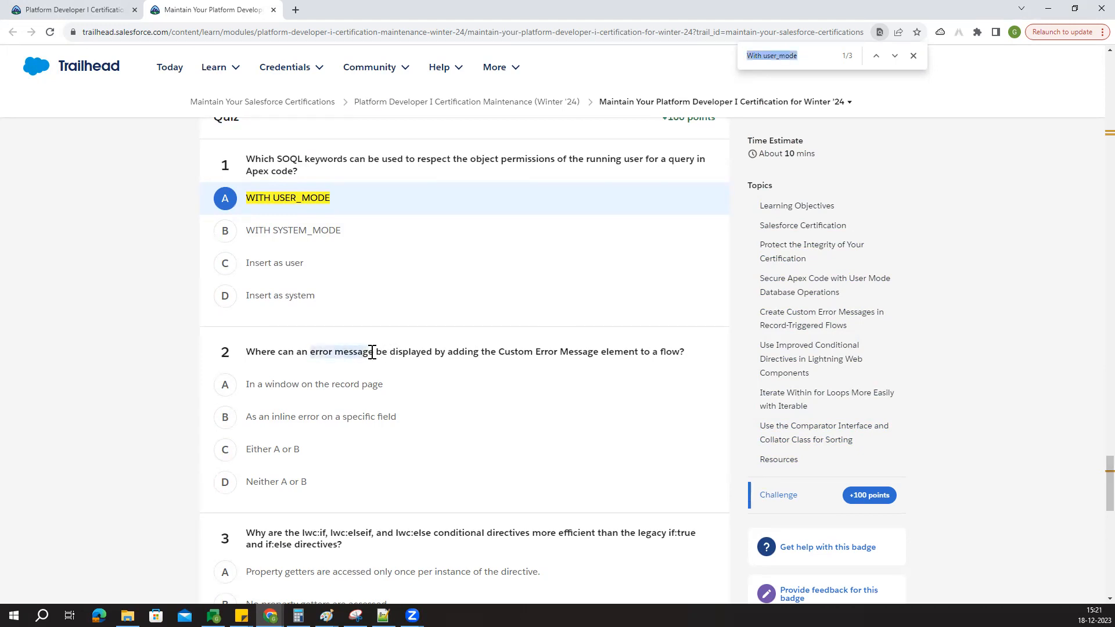
Step: Check the Custom Error Message section, then answer question 2 with 'Either A or B'
{"action": "type", "text": "error messag"}
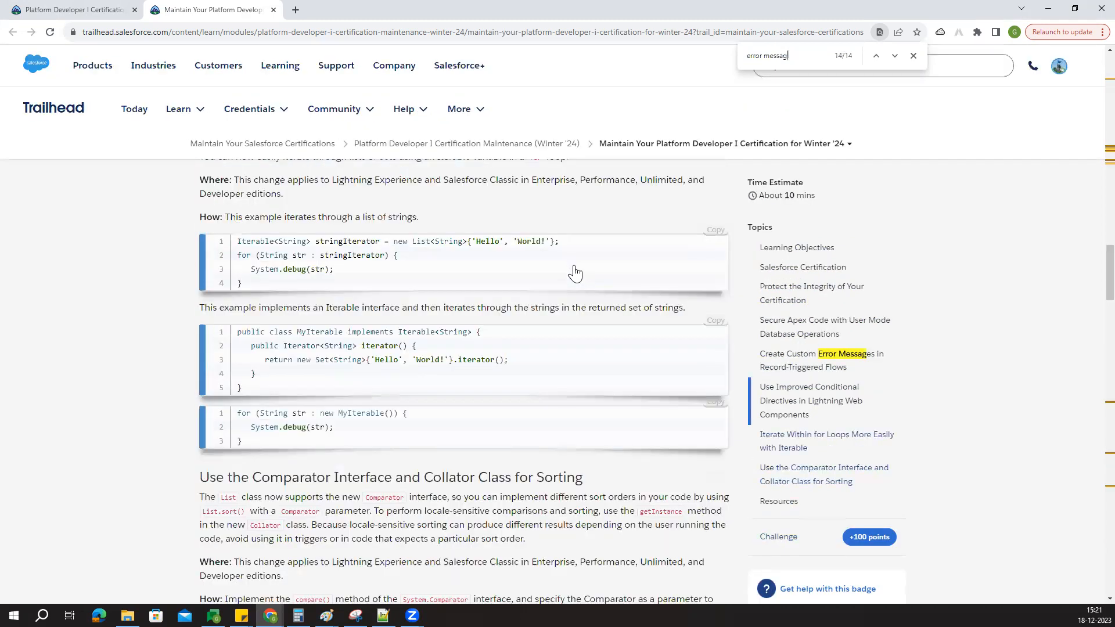
{"action": "scroll", "scroll_direction": "up", "scroll_amount": 3}
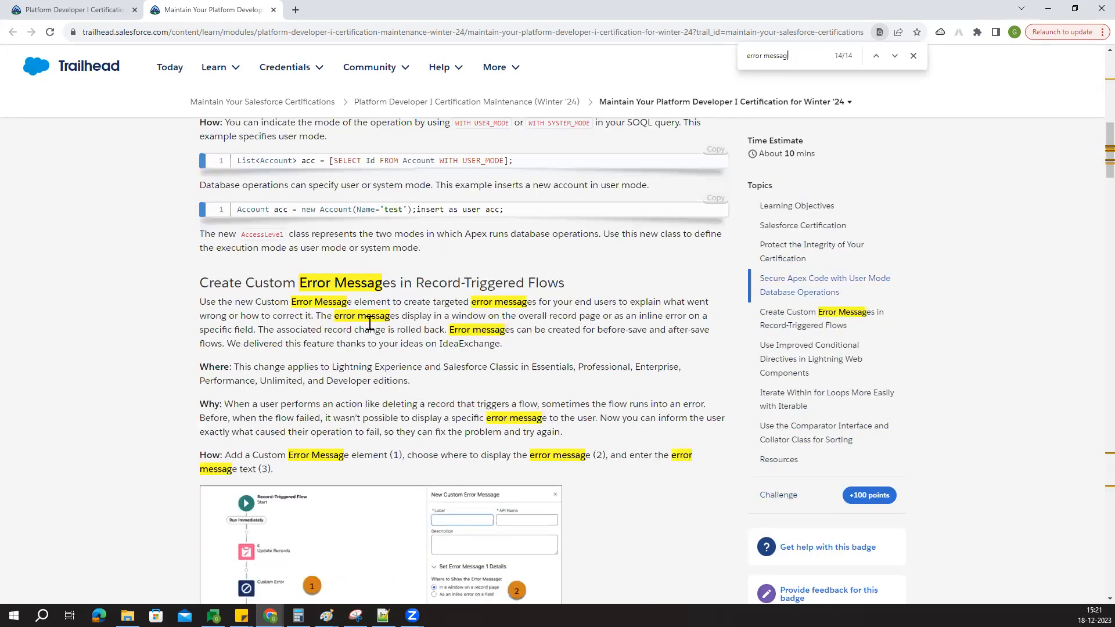
{"action": "scroll", "scroll_direction": "down", "scroll_amount": 3}
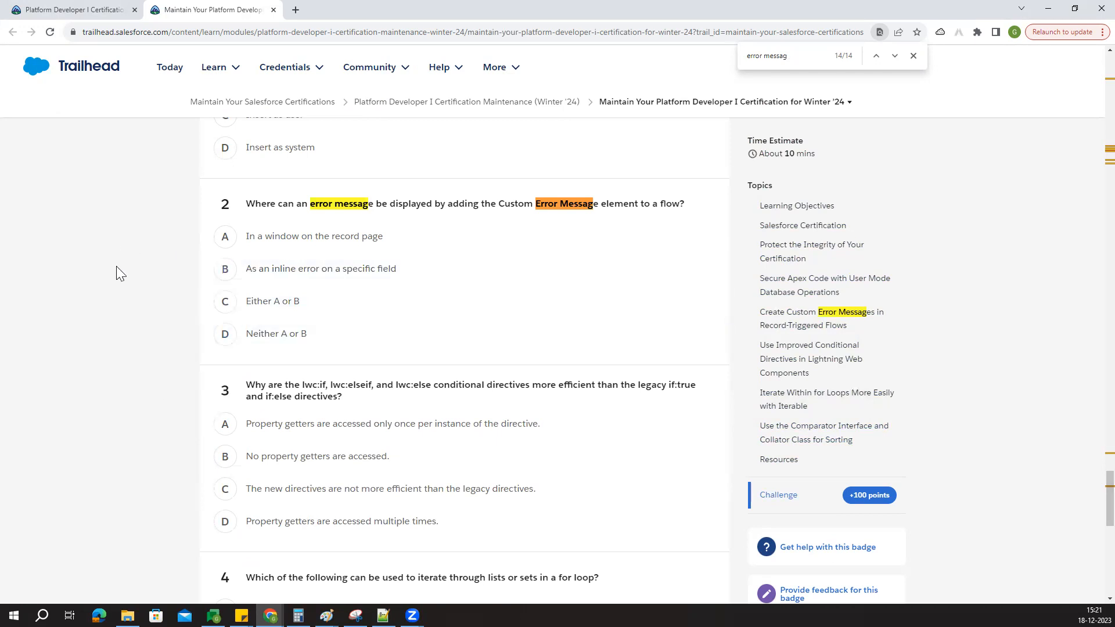
{"action": "left_click", "coordinate": [225, 301]}
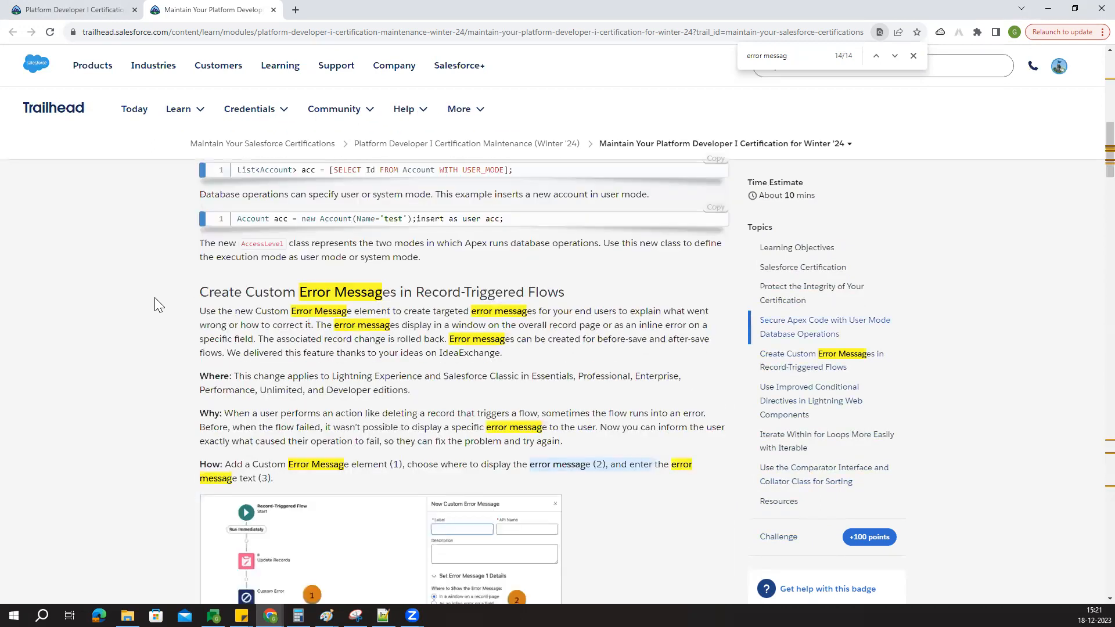
{"action": "scroll", "scroll_direction": "down", "scroll_amount": 3}
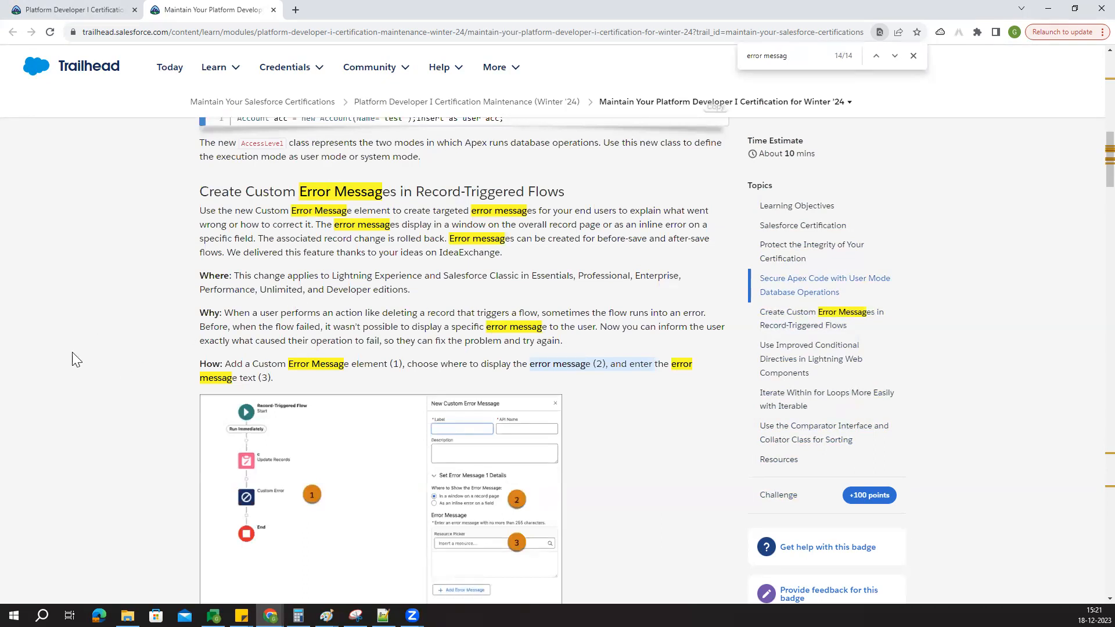
{"action": "scroll", "scroll_direction": "down", "scroll_amount": 3}
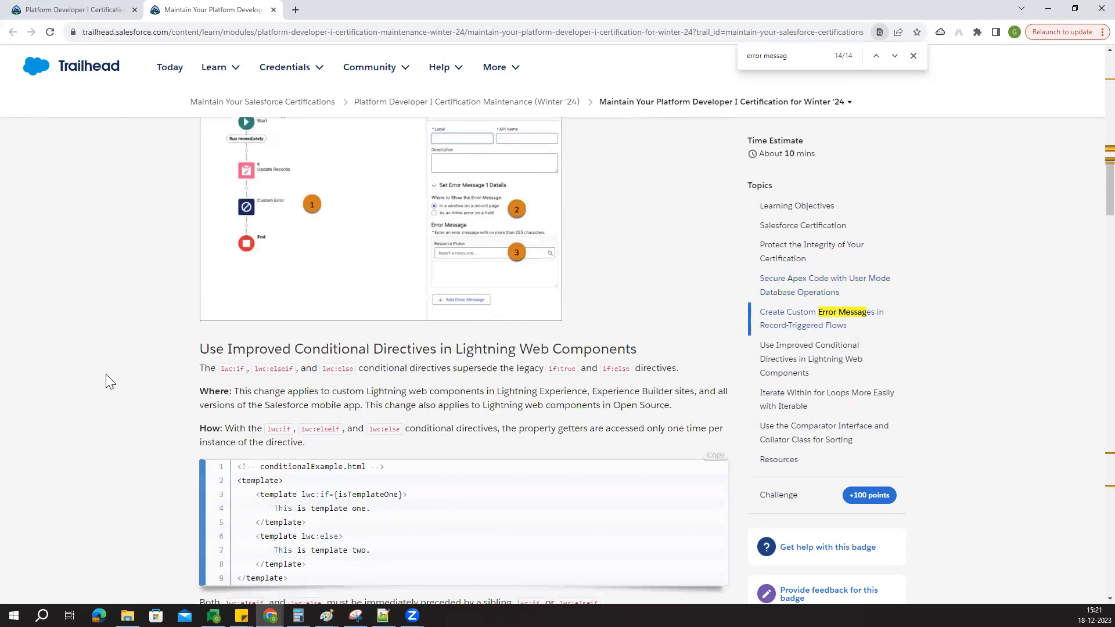
{"action": "scroll", "scroll_direction": "down", "scroll_amount": 3}
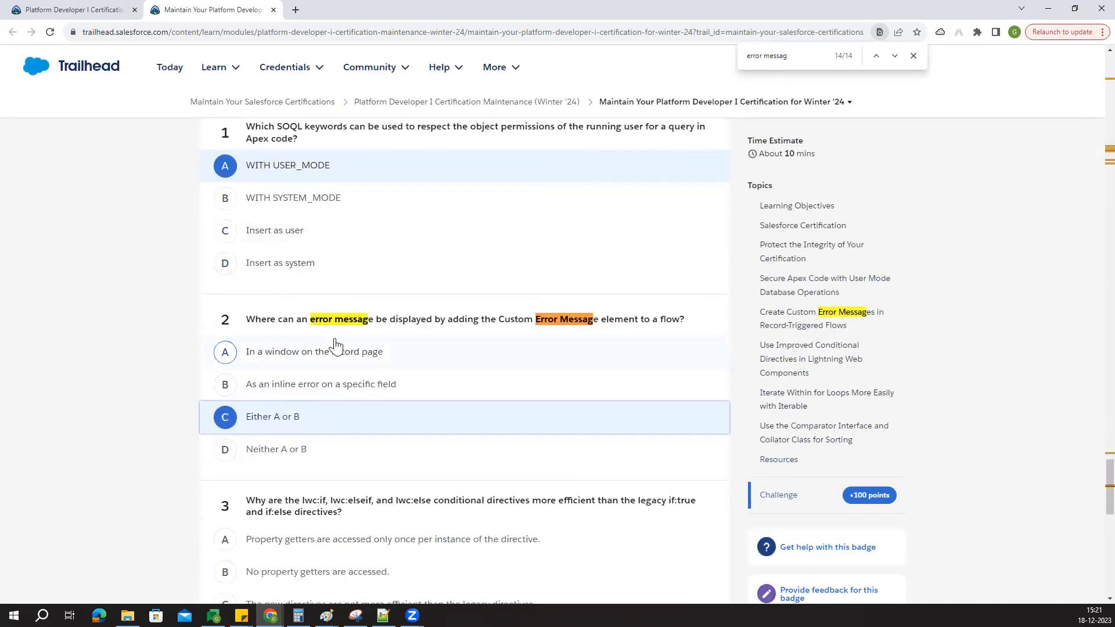
{"action": "scroll", "scroll_direction": "down", "scroll_amount": 3}
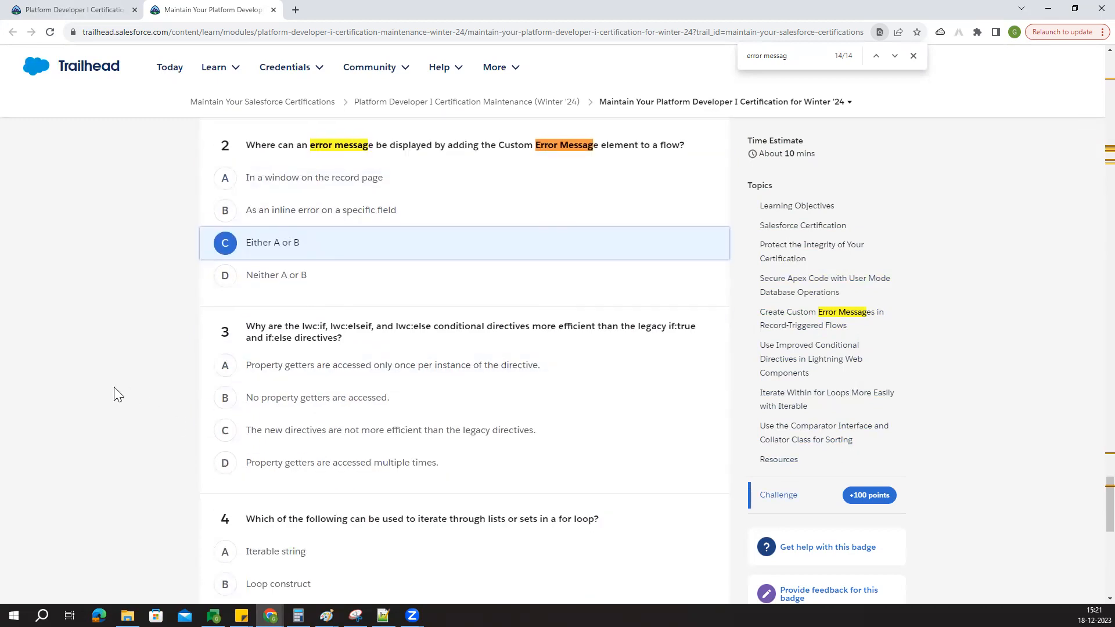
Step: Answer question 3 with A, question 4 Iterable variable, question 5 Comparator interface
{"action": "scroll", "scroll_direction": "down", "scroll_amount": 3}
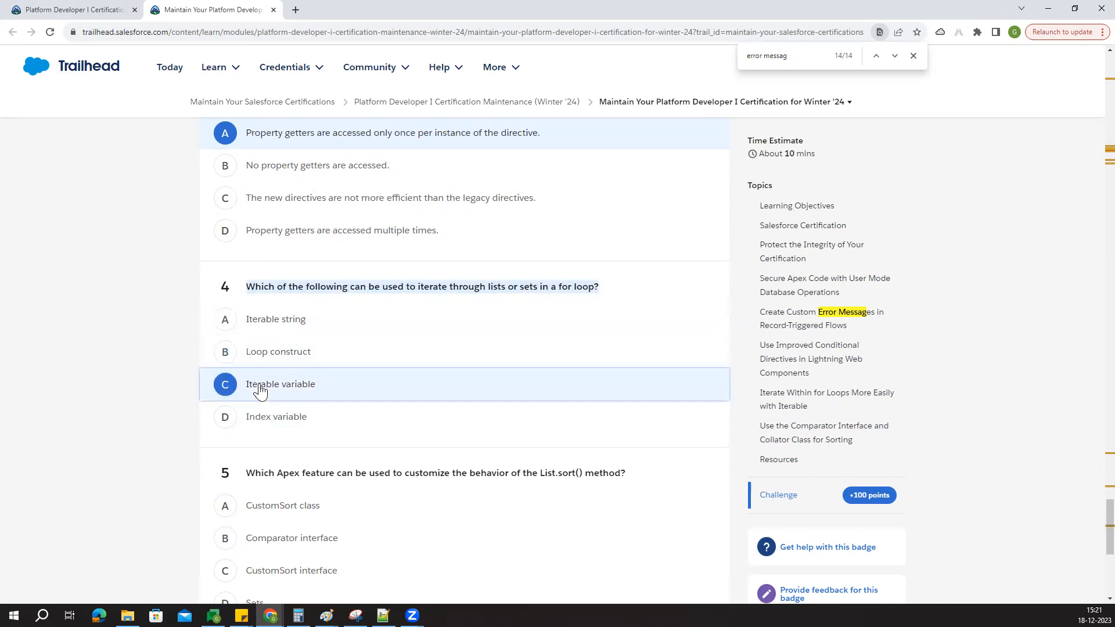
{"action": "scroll", "scroll_direction": "down", "scroll_amount": 3}
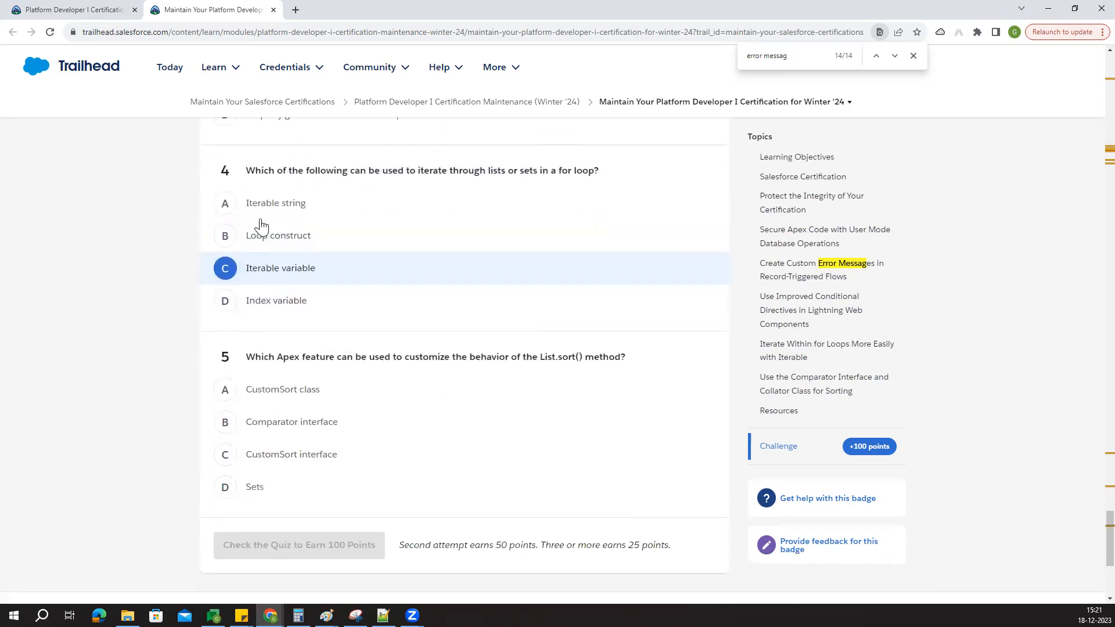
{"action": "scroll", "scroll_direction": "down", "scroll_amount": 3}
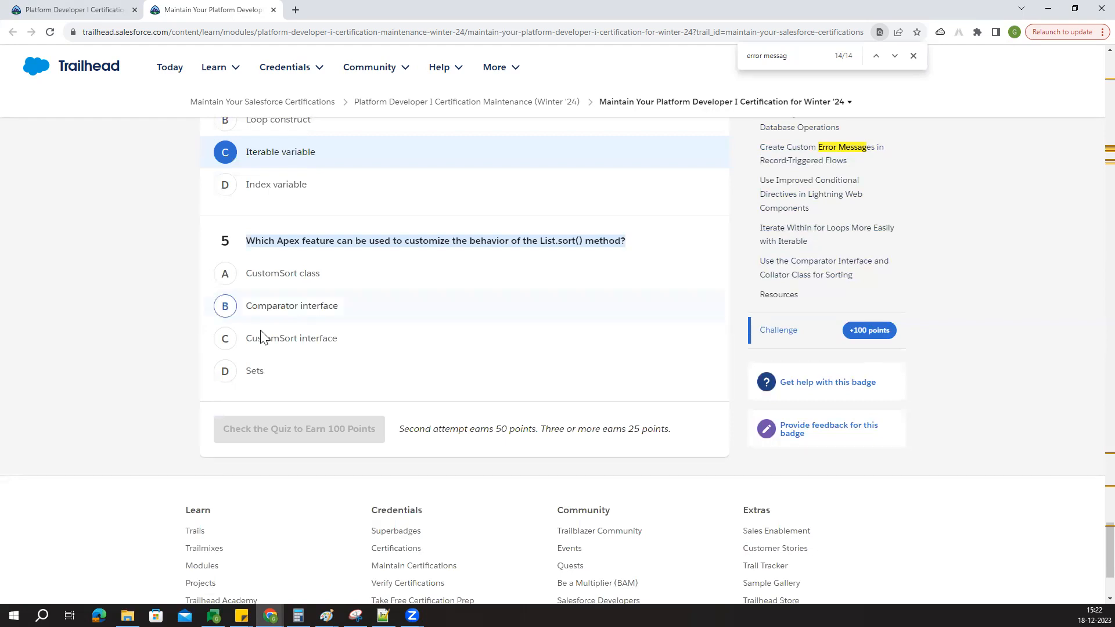
{"action": "left_click", "coordinate": [224, 273]}
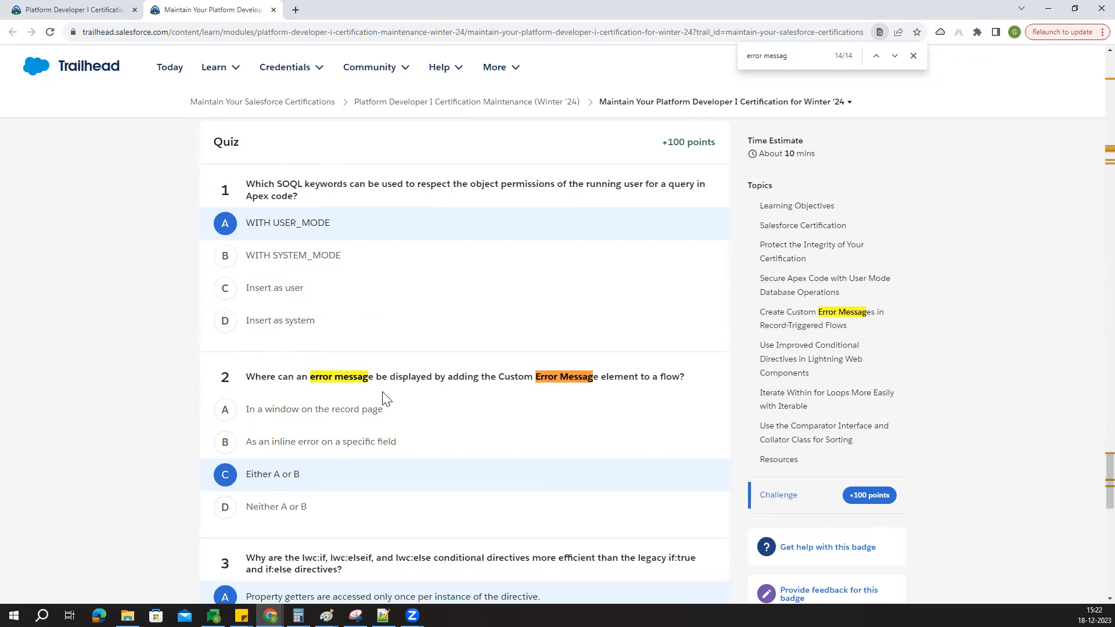
{"action": "scroll", "scroll_direction": "down", "scroll_amount": 3}
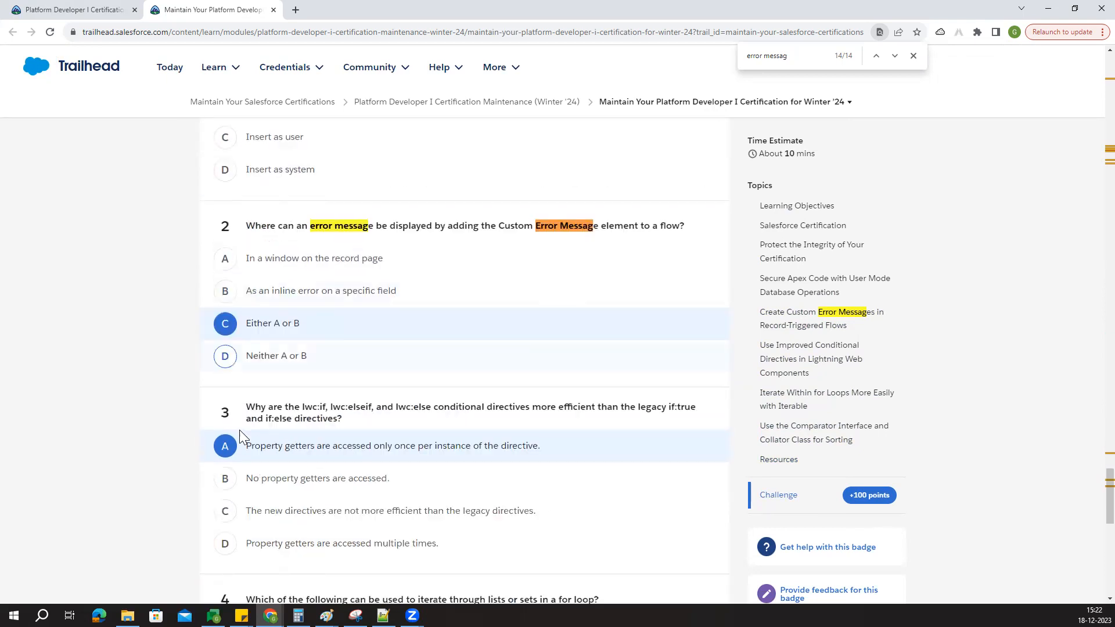
{"action": "scroll", "scroll_direction": "down", "scroll_amount": 3}
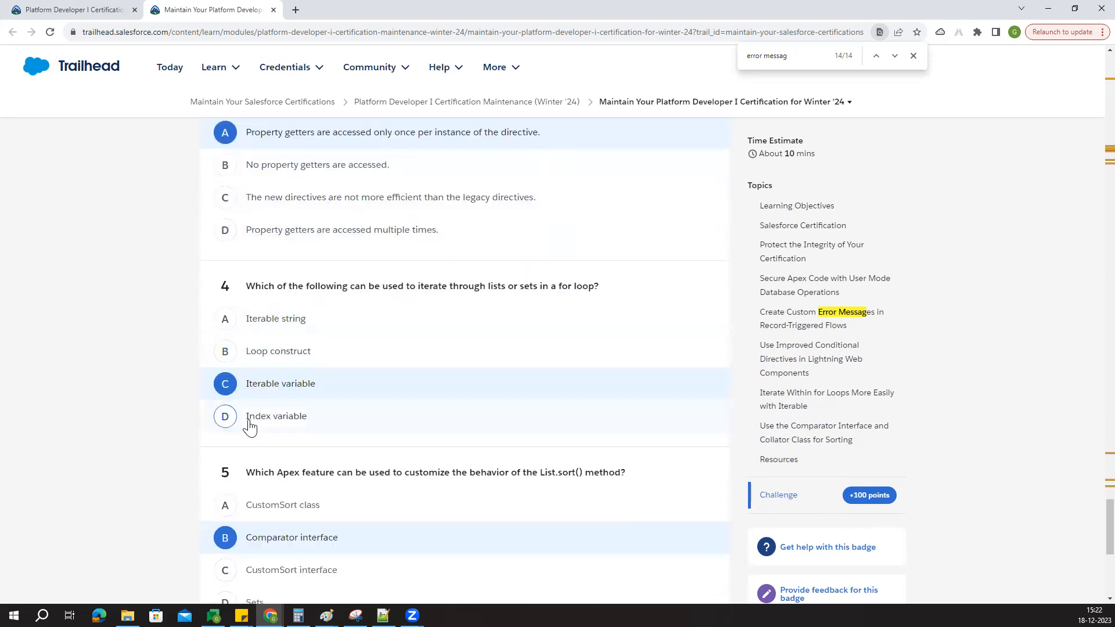
{"action": "scroll", "scroll_direction": "down", "scroll_amount": 3}
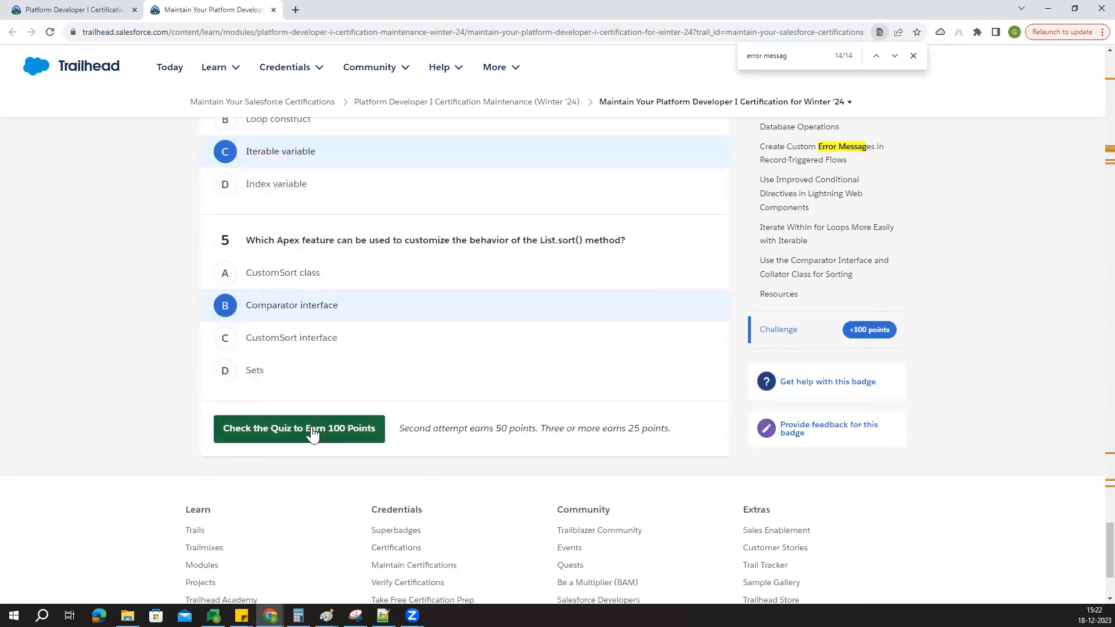
Step: Submit the quiz for +100 points and move on to the bind-variables hands-on unit
{"action": "left_click", "coordinate": [298, 428]}
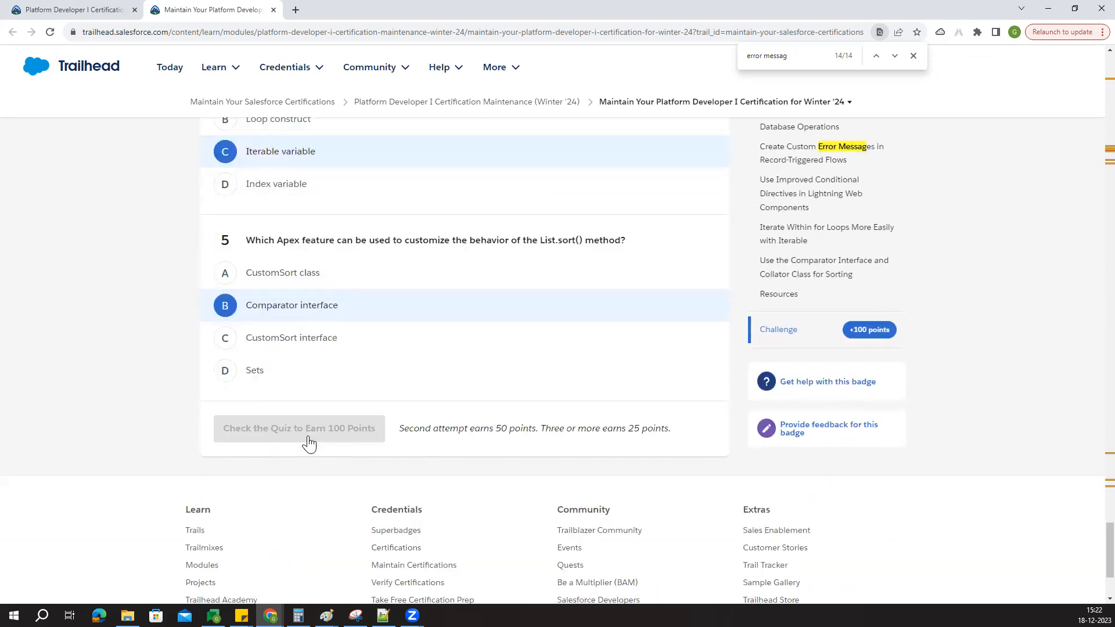
{"action": "left_click", "coordinate": [299, 428]}
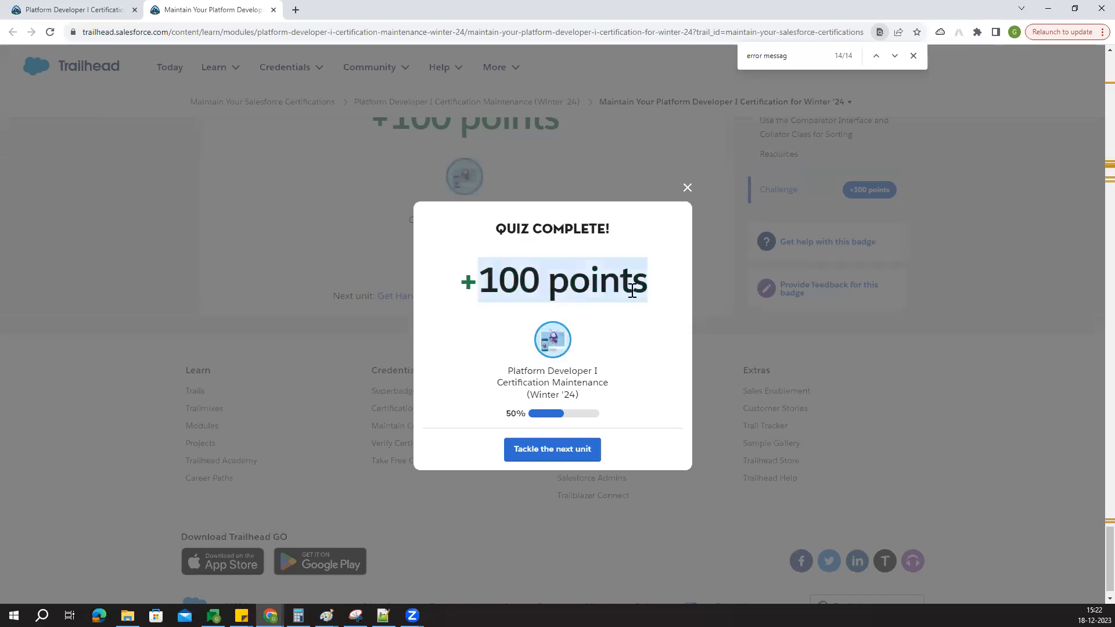
{"action": "left_click", "coordinate": [552, 448]}
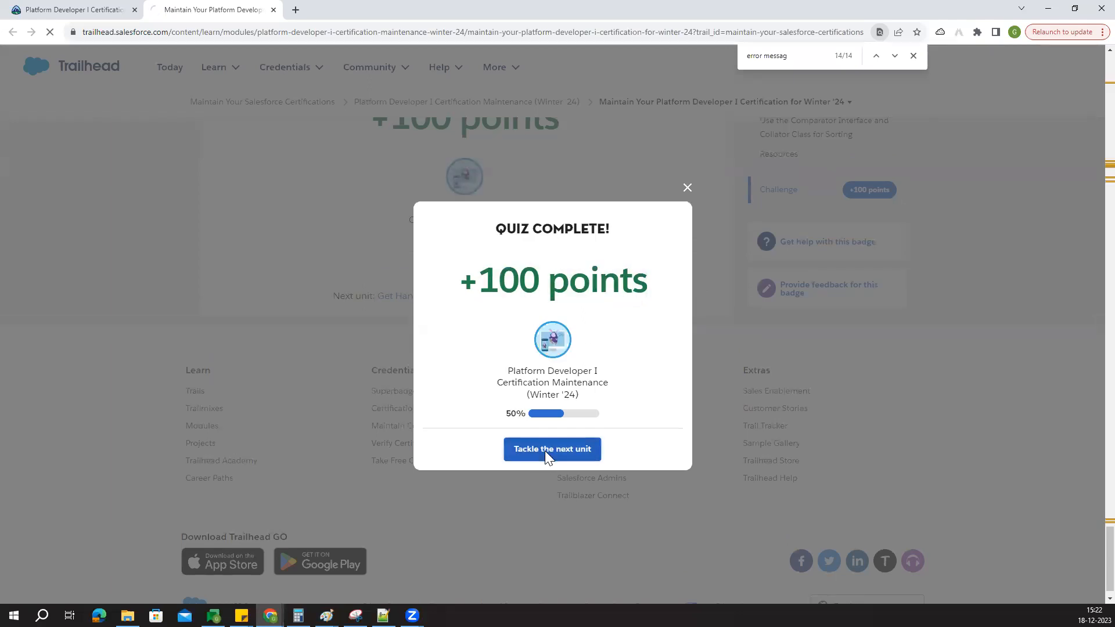
{"action": "left_click", "coordinate": [552, 448]}
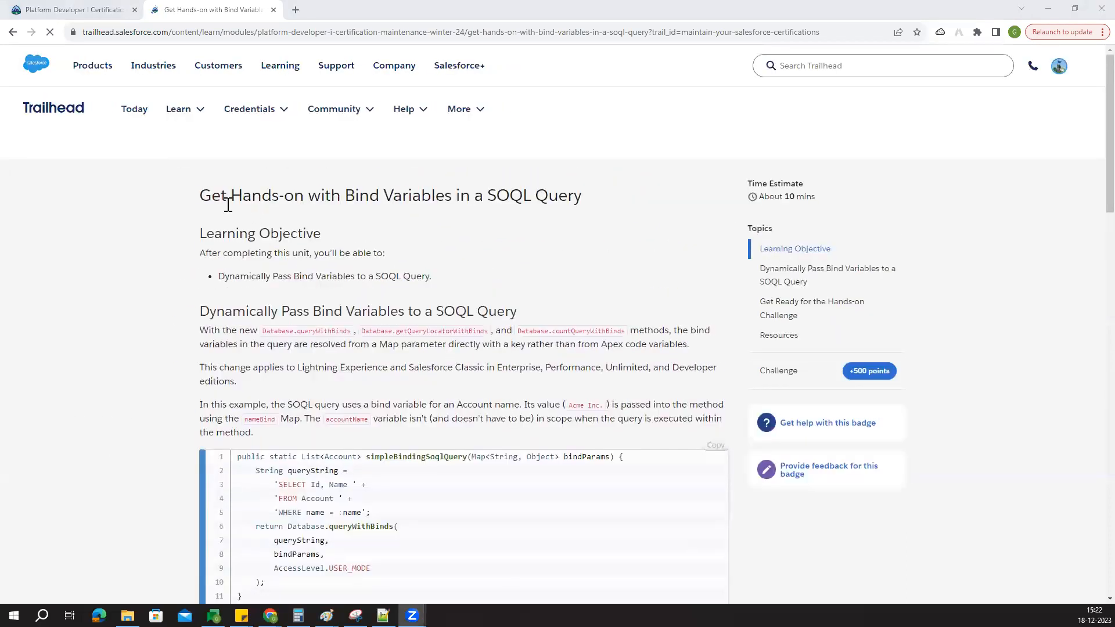
{"action": "left_click_drag", "start_coordinate": [229, 196], "coordinate": [580, 195]}
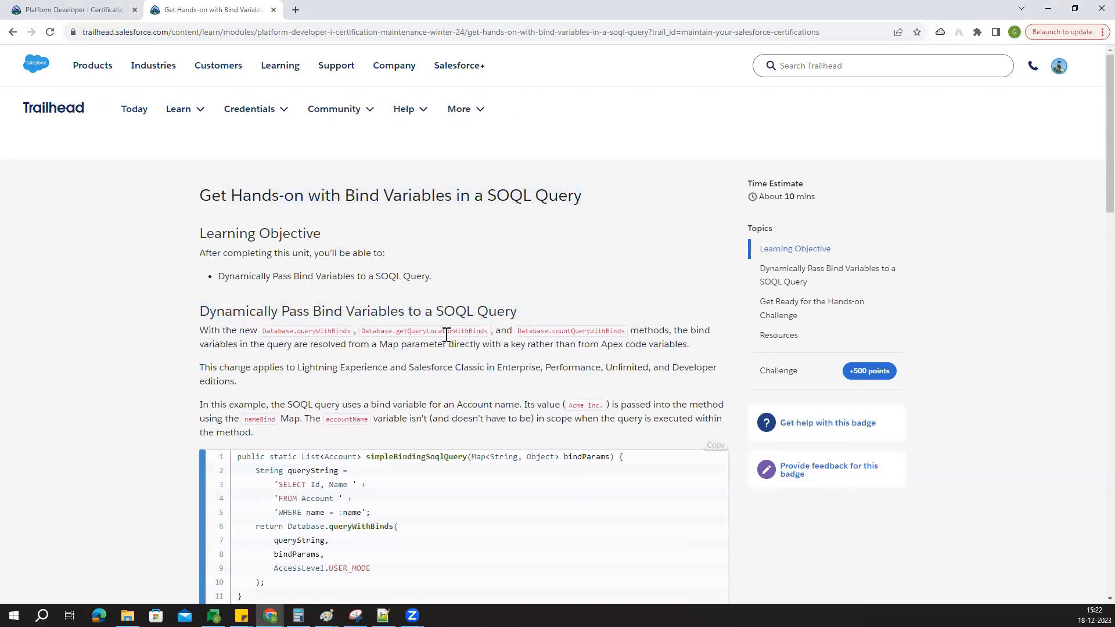
{"action": "scroll", "scroll_direction": "down", "scroll_amount": 3}
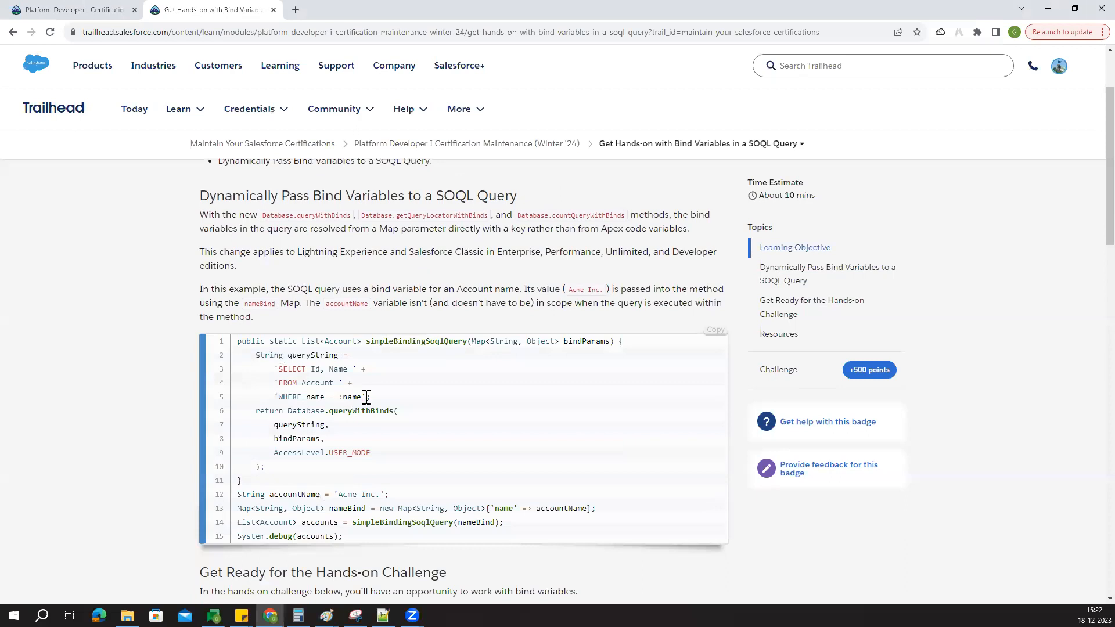
{"action": "scroll", "scroll_direction": "down", "scroll_amount": 3}
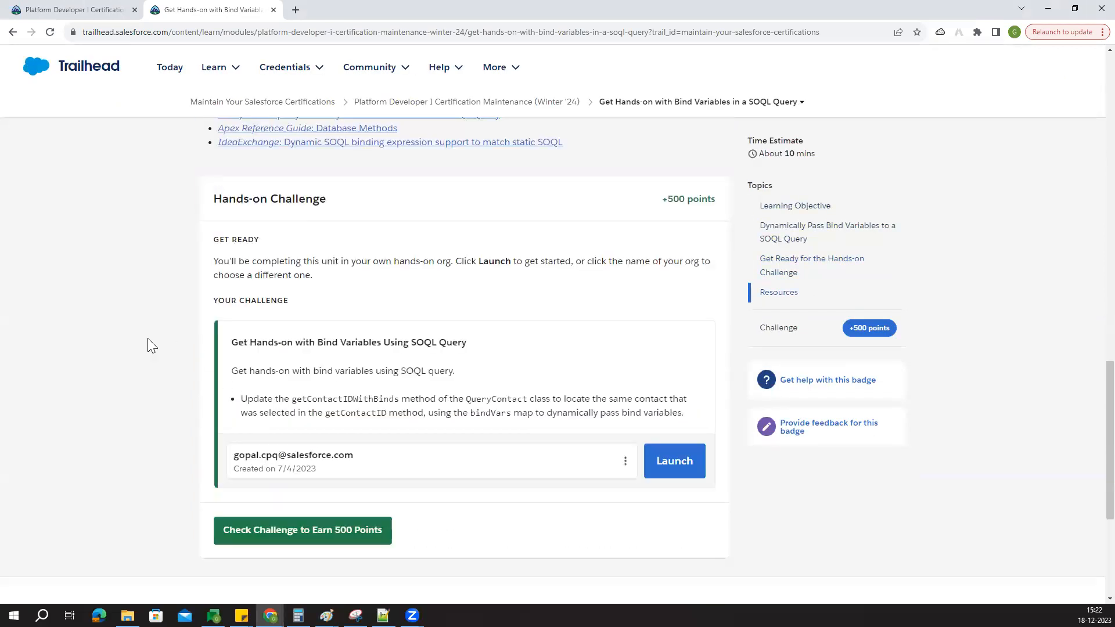
{"action": "scroll", "scroll_direction": "down", "scroll_amount": 3}
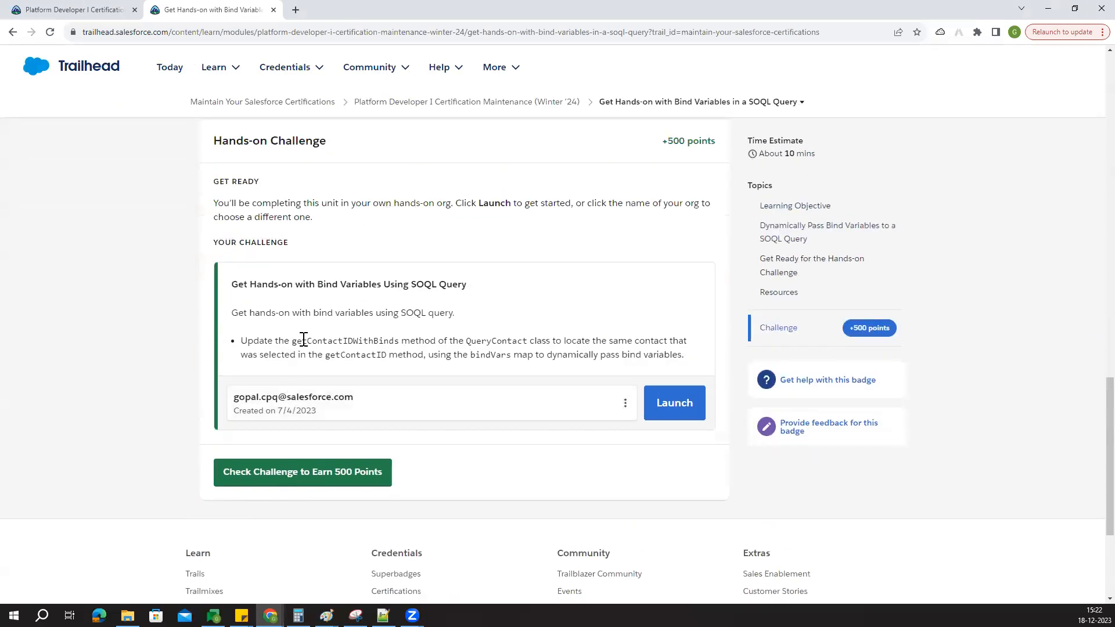
{"action": "mouse_move", "coordinate": [326, 390]}
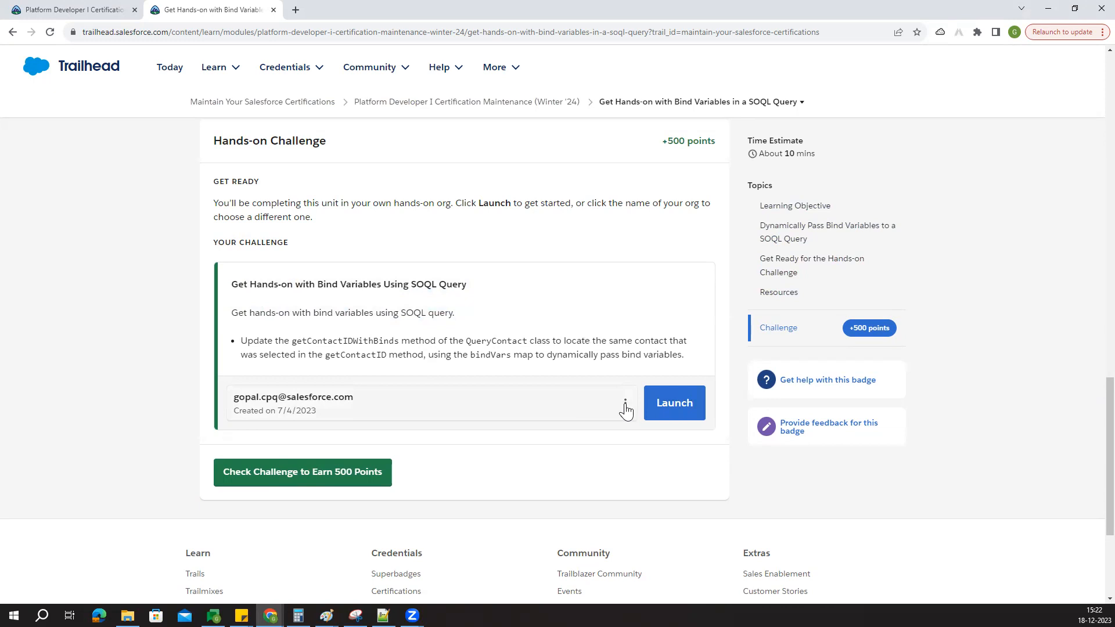
{"action": "left_click", "coordinate": [625, 407]}
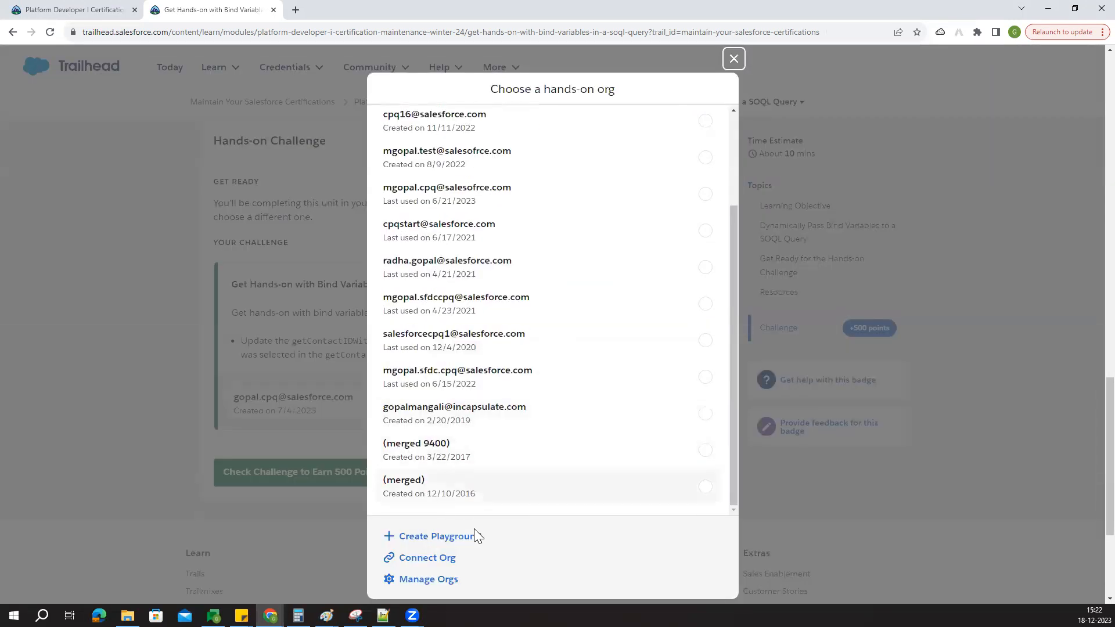
{"action": "left_click", "coordinate": [435, 536]}
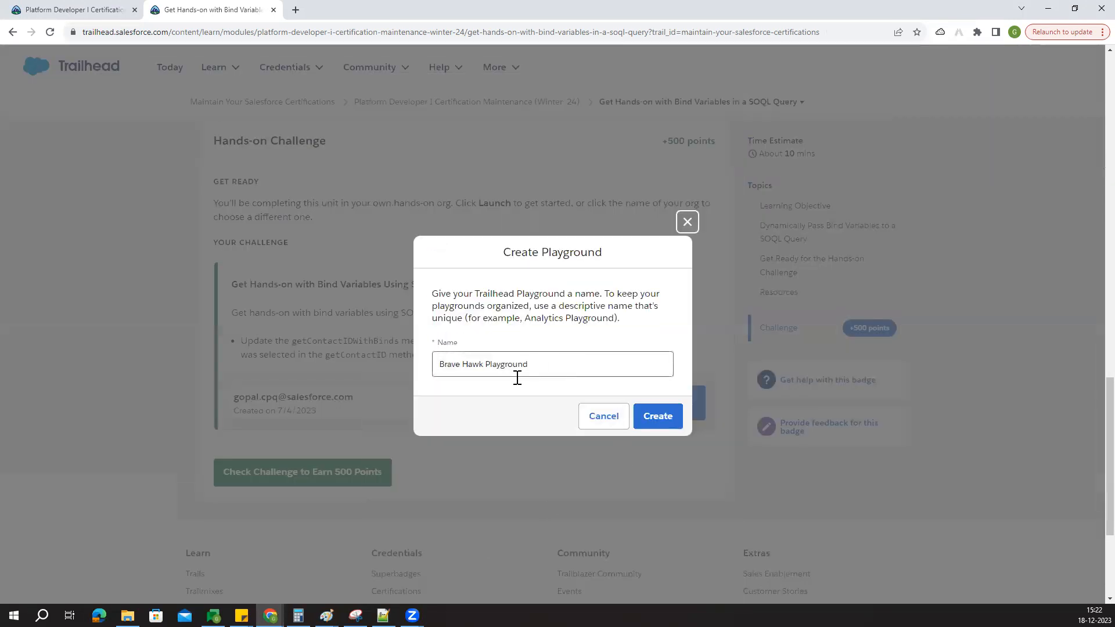
{"action": "left_click", "coordinate": [656, 416]}
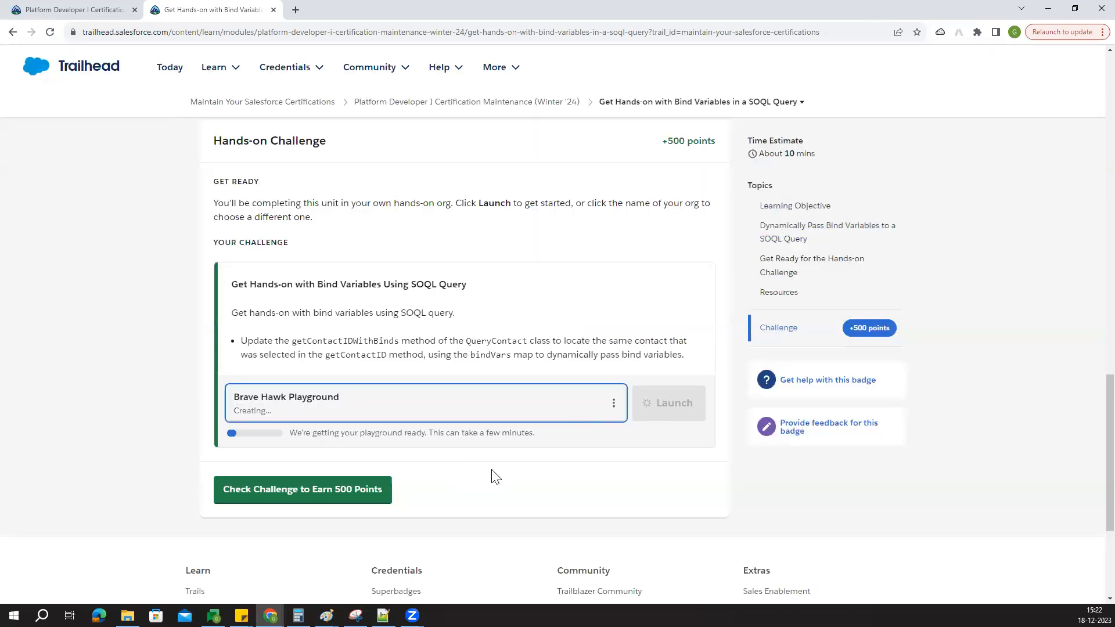
{"action": "mouse_move", "coordinate": [336, 327]}
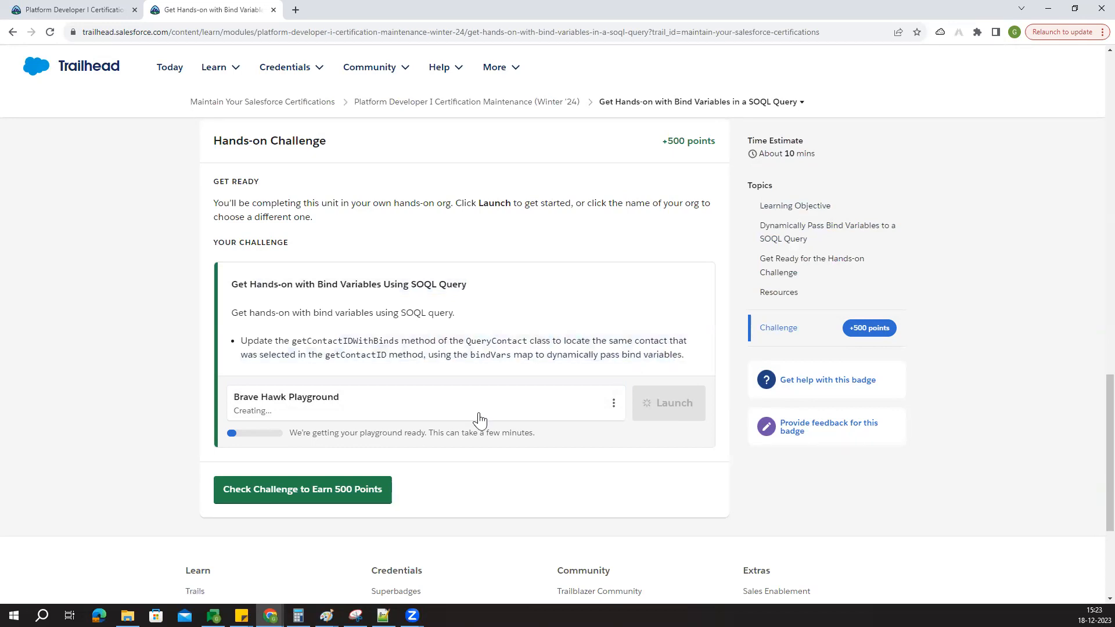
{"action": "mouse_move", "coordinate": [478, 332]}
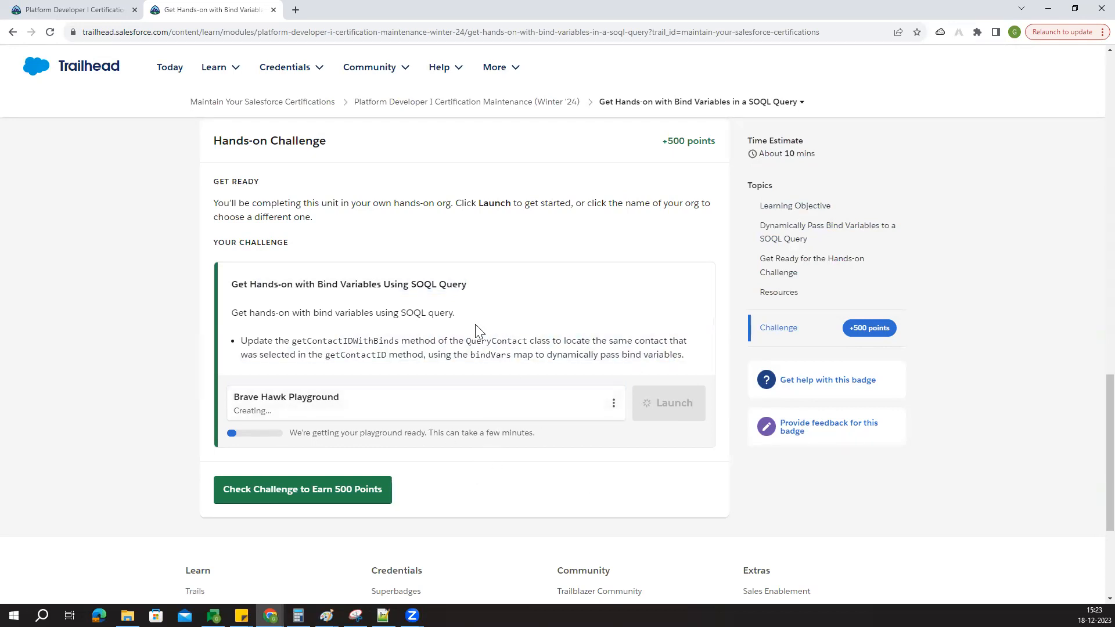
{"action": "mouse_move", "coordinate": [504, 465]}
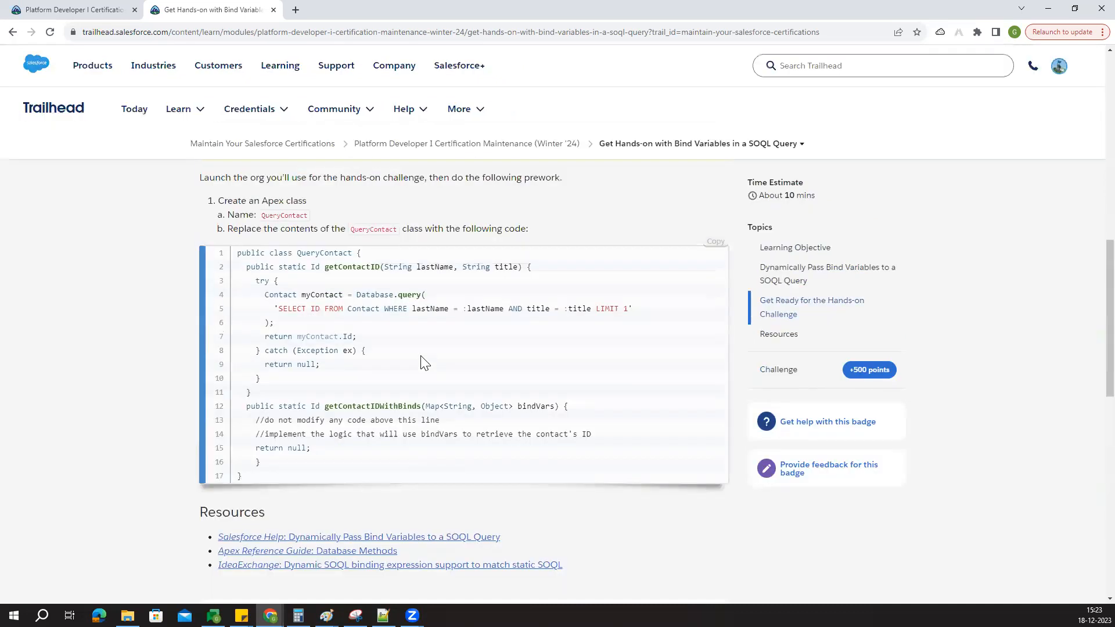
Step: Review the QueryContact prework code while the Brave Hawk Playground is being created
{"action": "scroll", "scroll_direction": "up", "scroll_amount": 3}
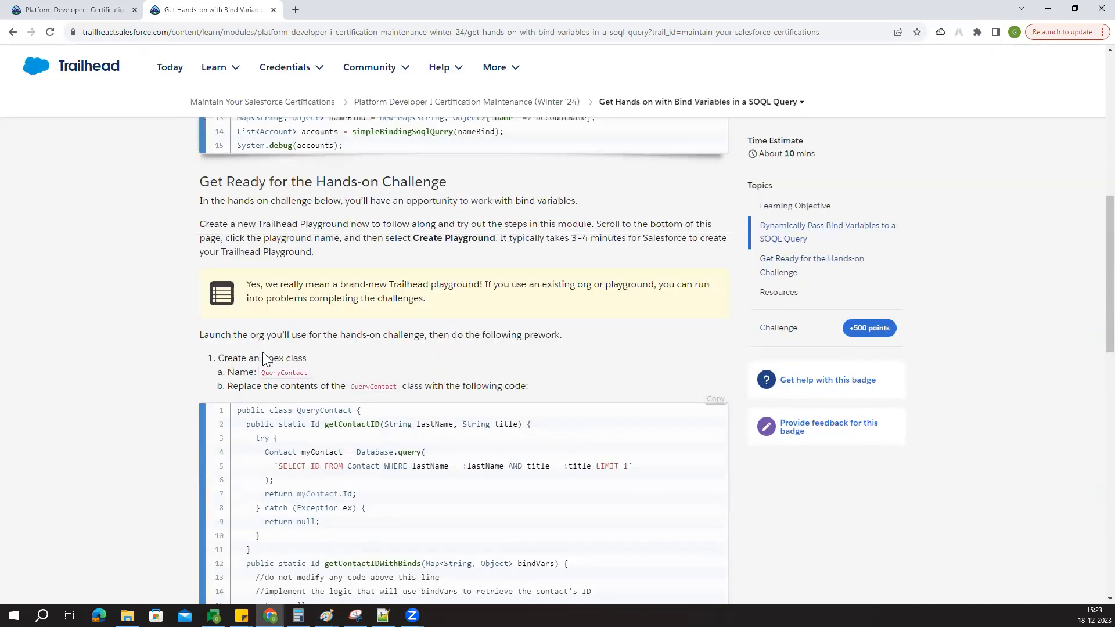
{"action": "scroll", "scroll_direction": "down", "scroll_amount": 3}
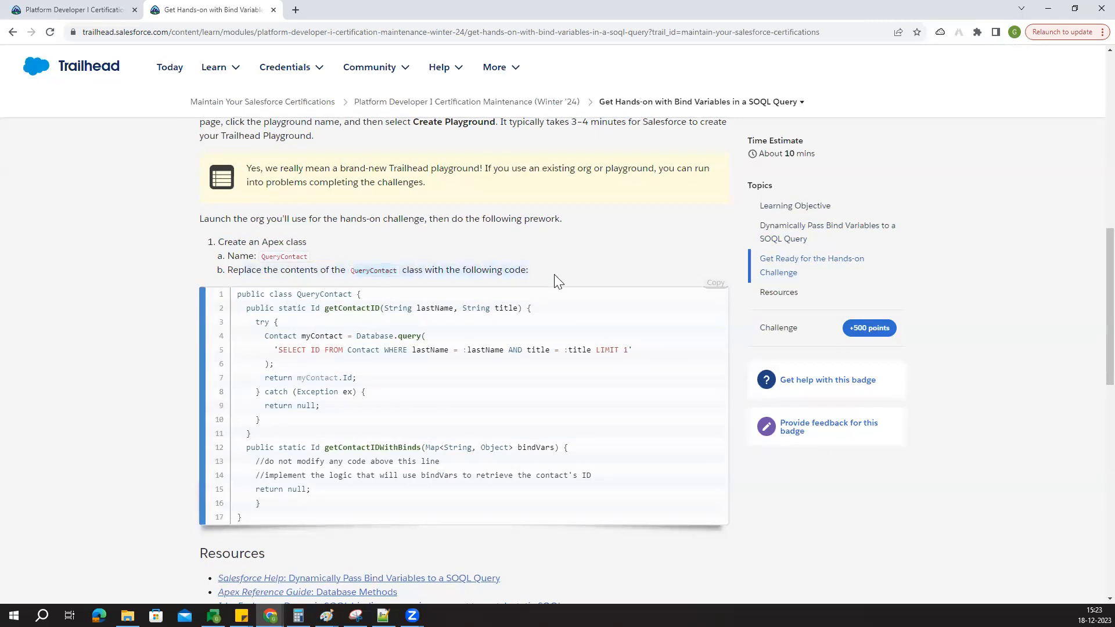
{"action": "scroll", "scroll_direction": "down", "scroll_amount": 3}
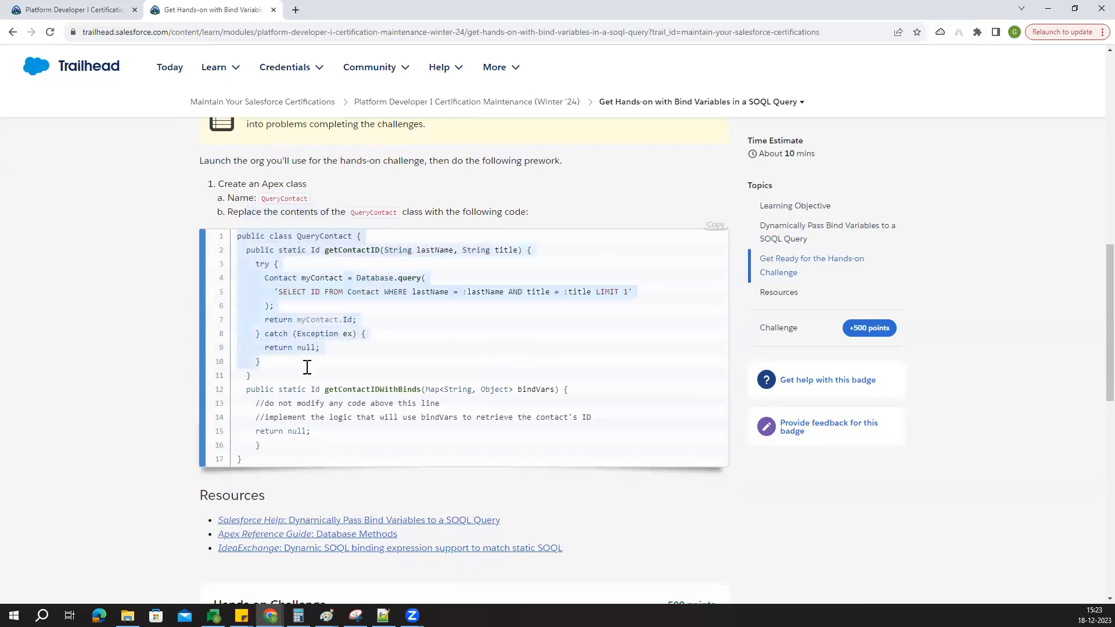
{"action": "scroll", "scroll_direction": "down", "scroll_amount": 3}
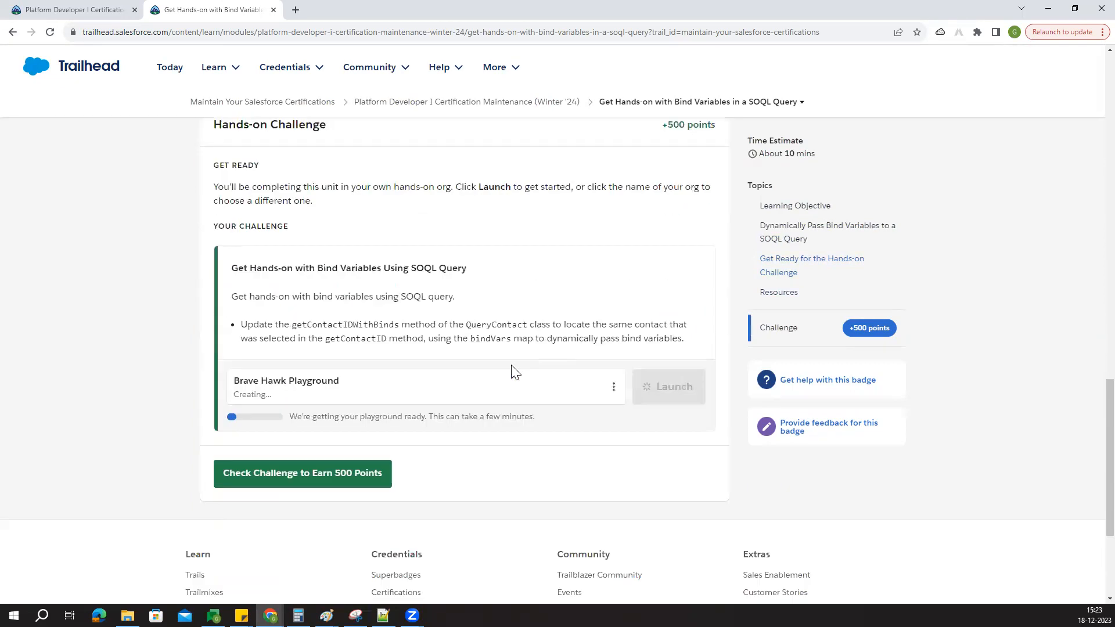
{"action": "scroll", "scroll_direction": "down", "scroll_amount": 3}
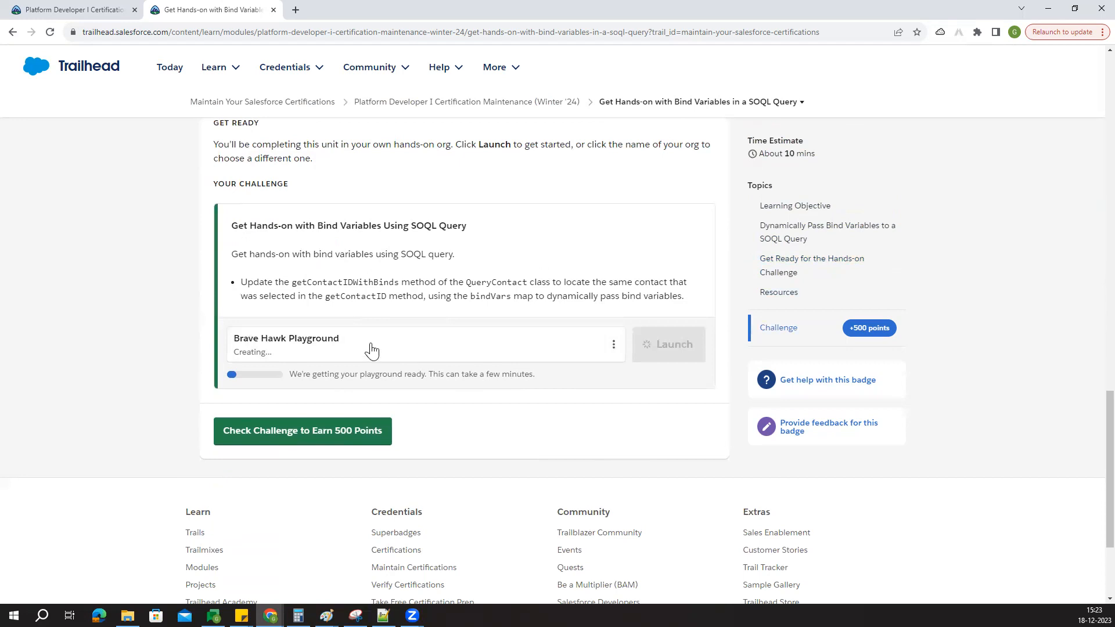
{"action": "mouse_move", "coordinate": [478, 396]}
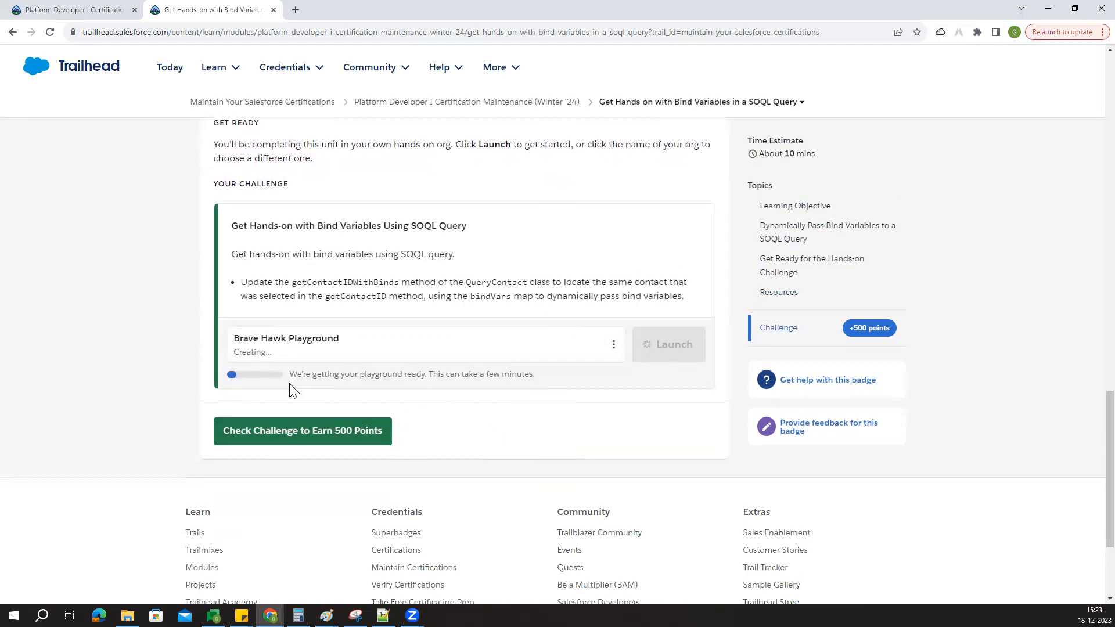
{"action": "mouse_move", "coordinate": [478, 512]}
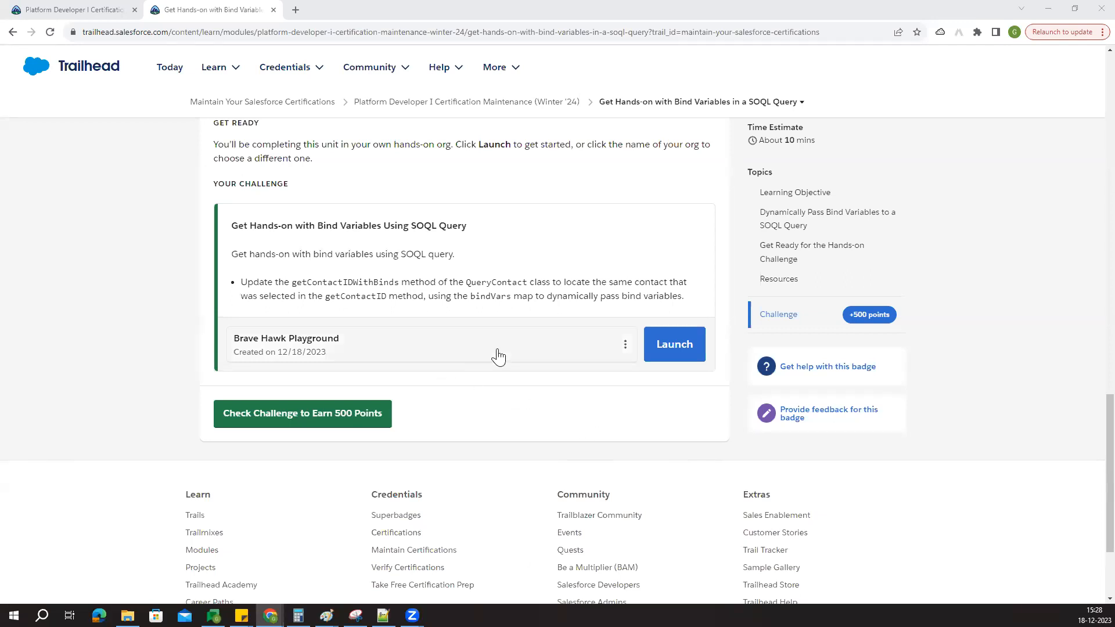
Step: Launch the Brave Hawk Playground and switch to its new Playground Starter tab
{"action": "left_click", "coordinate": [673, 344]}
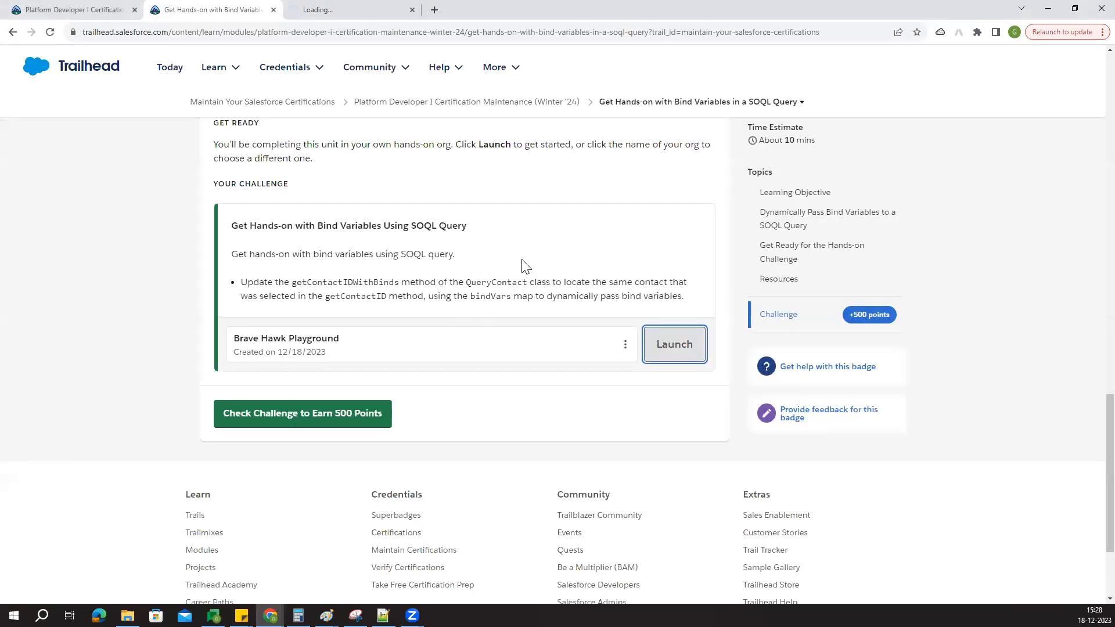
{"action": "left_click", "coordinate": [673, 344]}
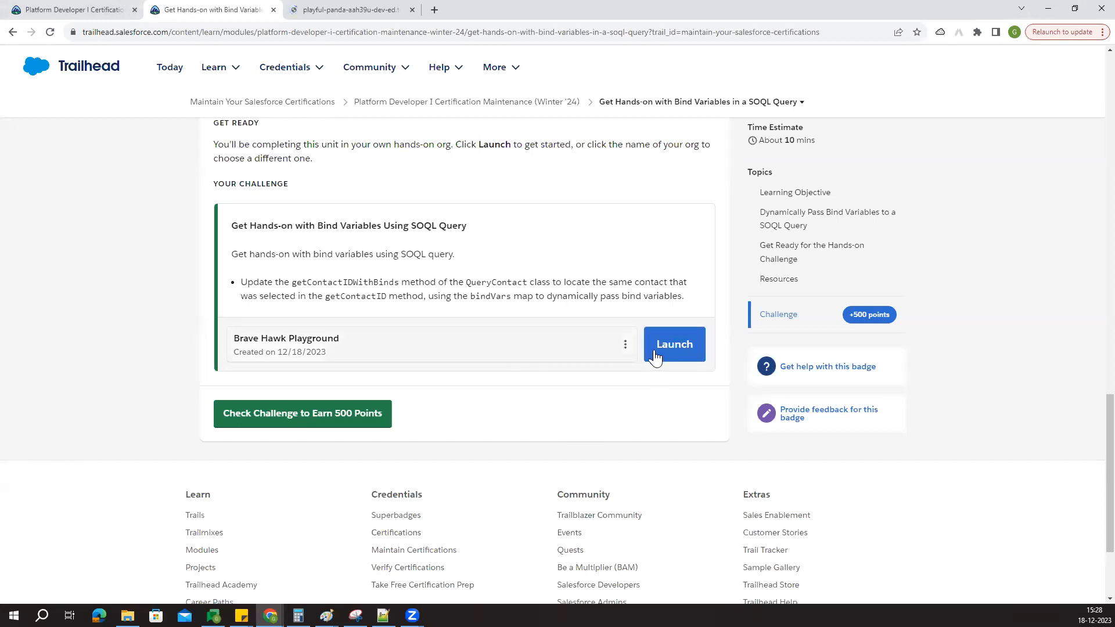
{"action": "left_click", "coordinate": [674, 344]}
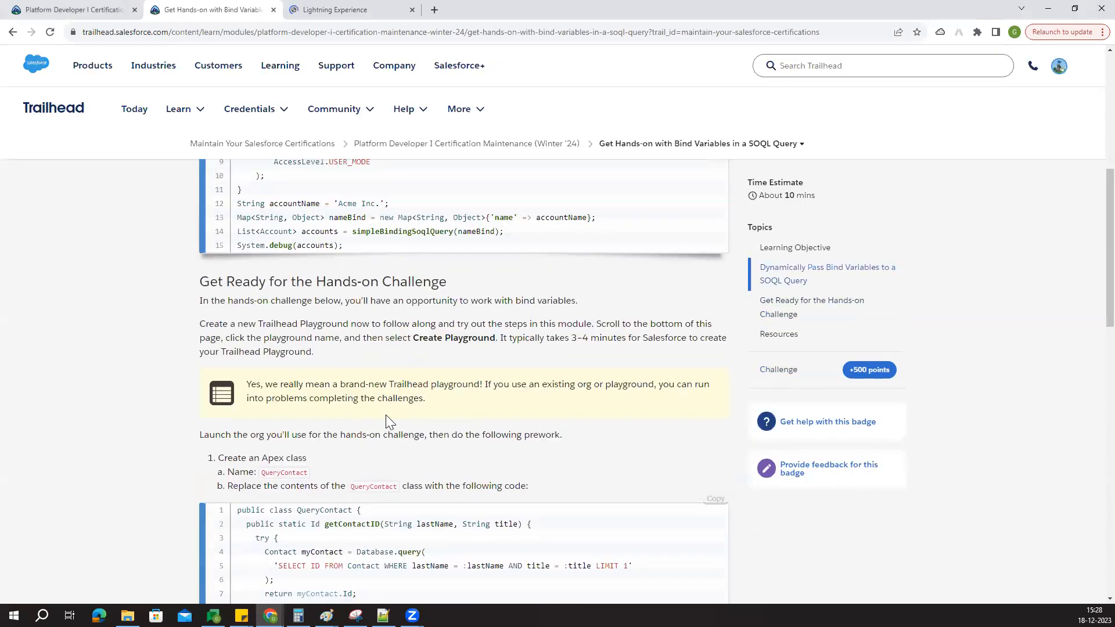
{"action": "scroll", "scroll_direction": "down", "scroll_amount": 3}
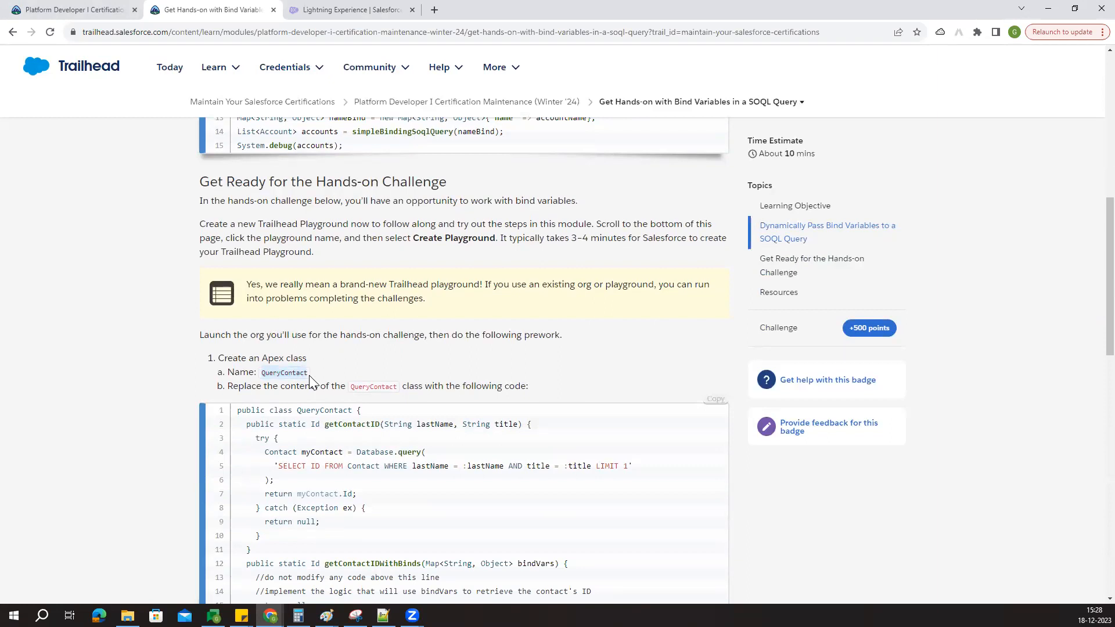
{"action": "left_click", "coordinate": [349, 9]}
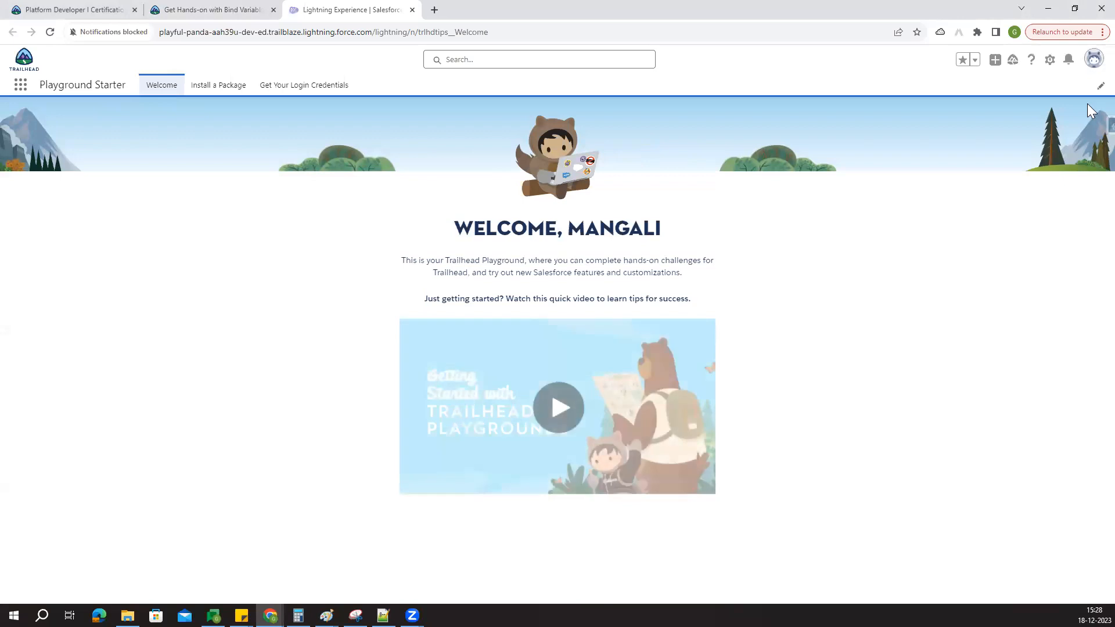
Step: Open the Developer Console from the gear menu and create Apex class QueryContact
{"action": "left_click", "coordinate": [1049, 59]}
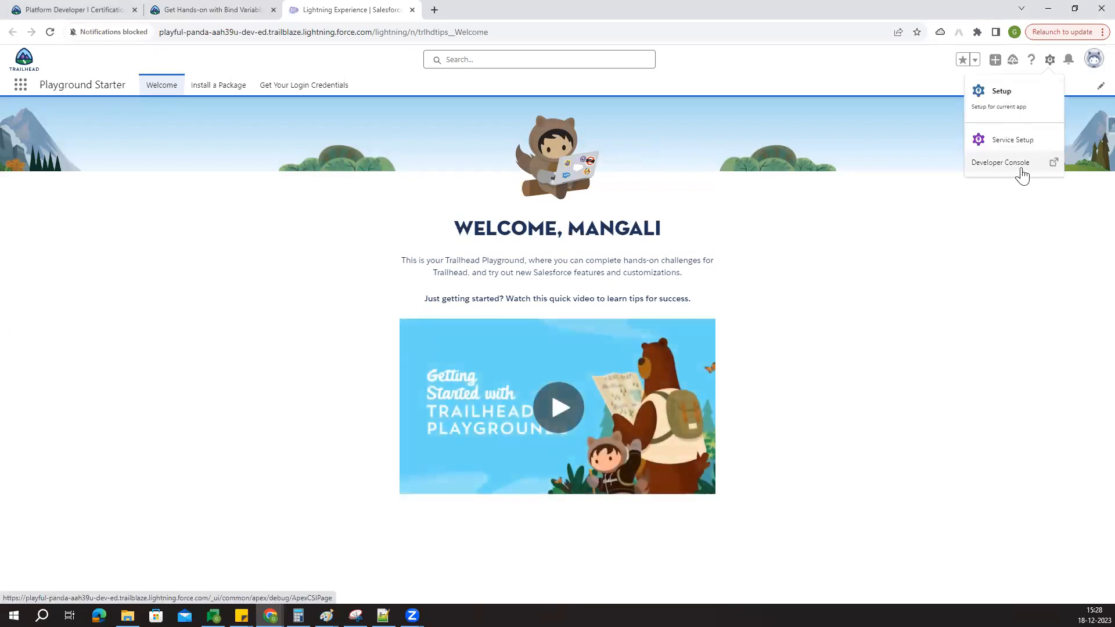
{"action": "left_click", "coordinate": [1000, 162]}
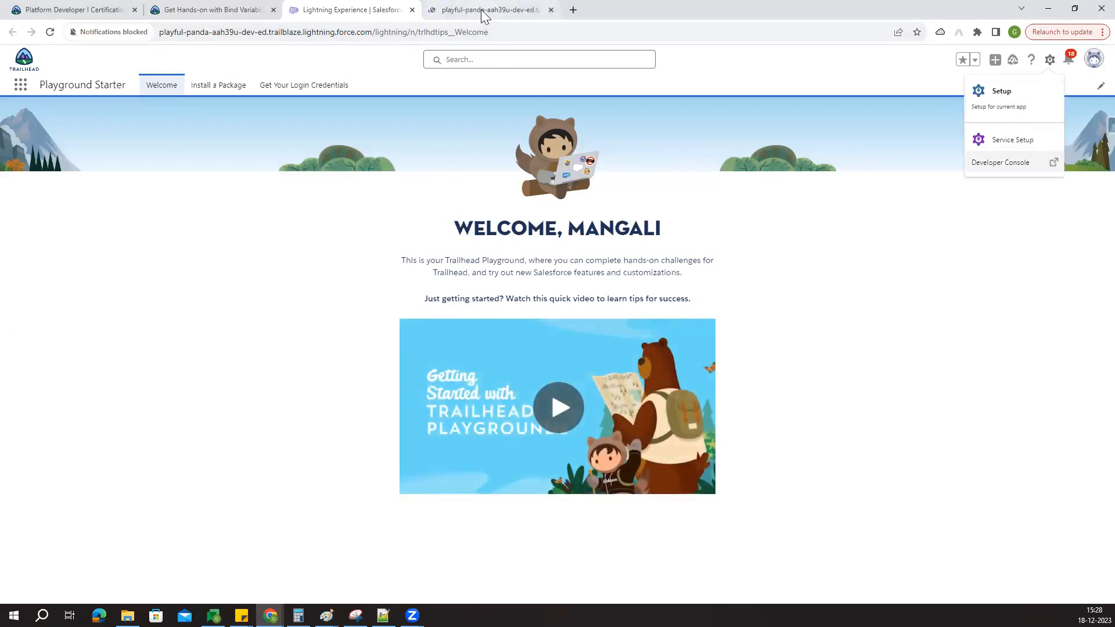
{"action": "left_click", "coordinate": [999, 162]}
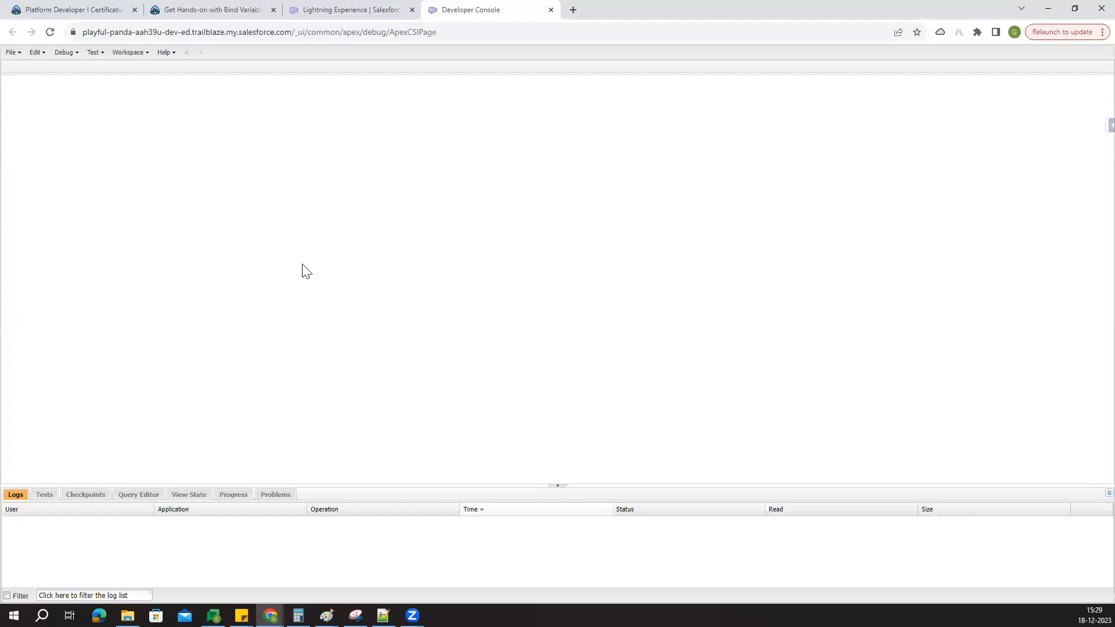
{"action": "mouse_move", "coordinate": [306, 267]}
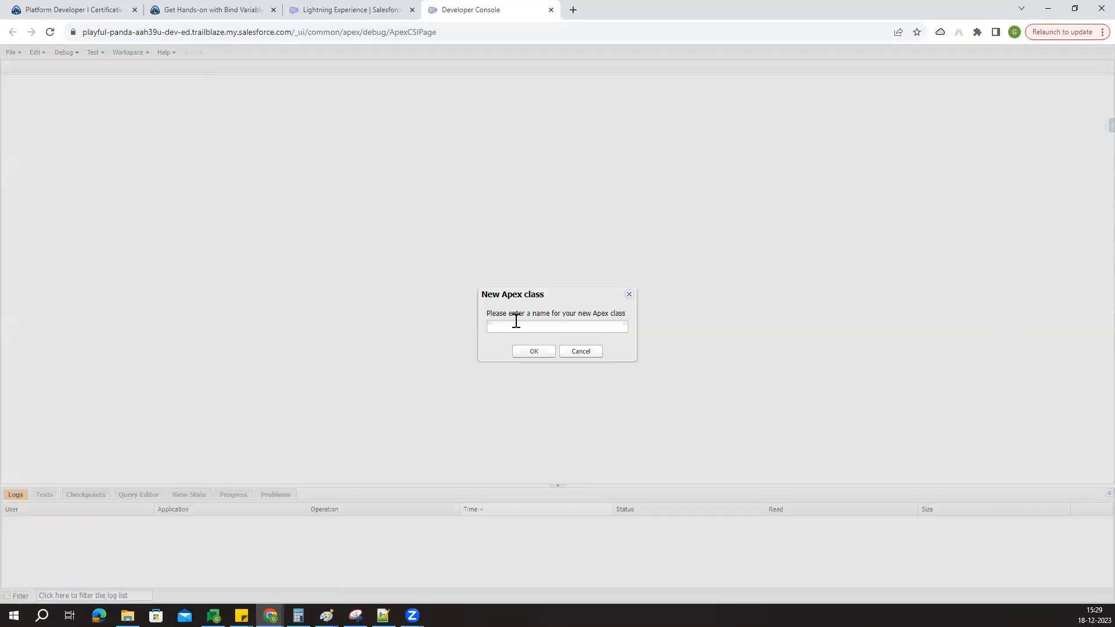
{"action": "type", "text": "QueryContact"}
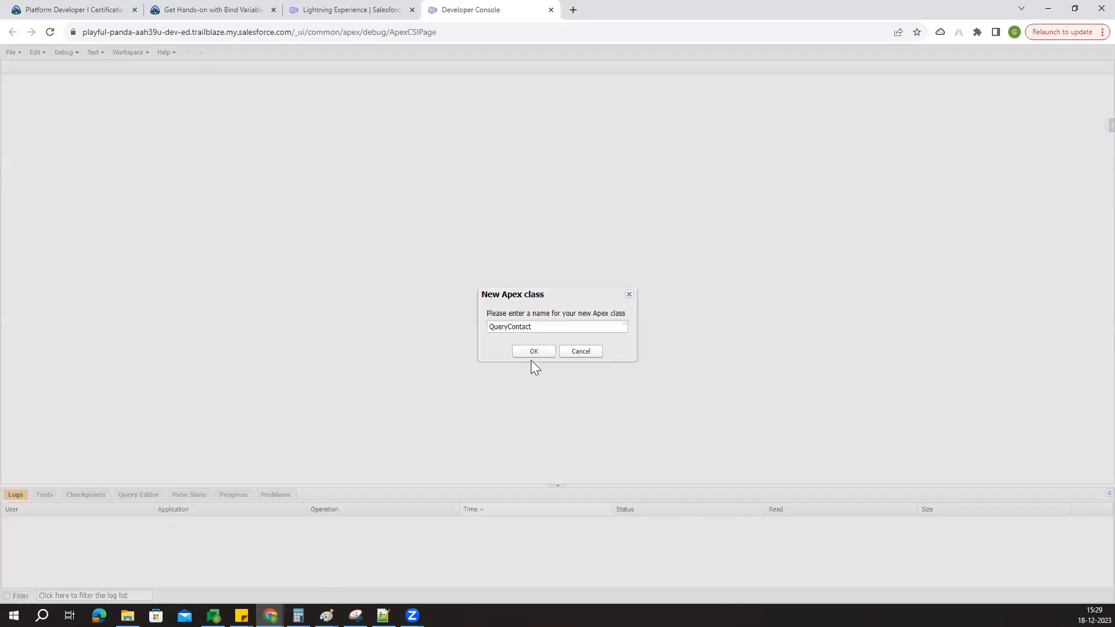
{"action": "left_click", "coordinate": [533, 351]}
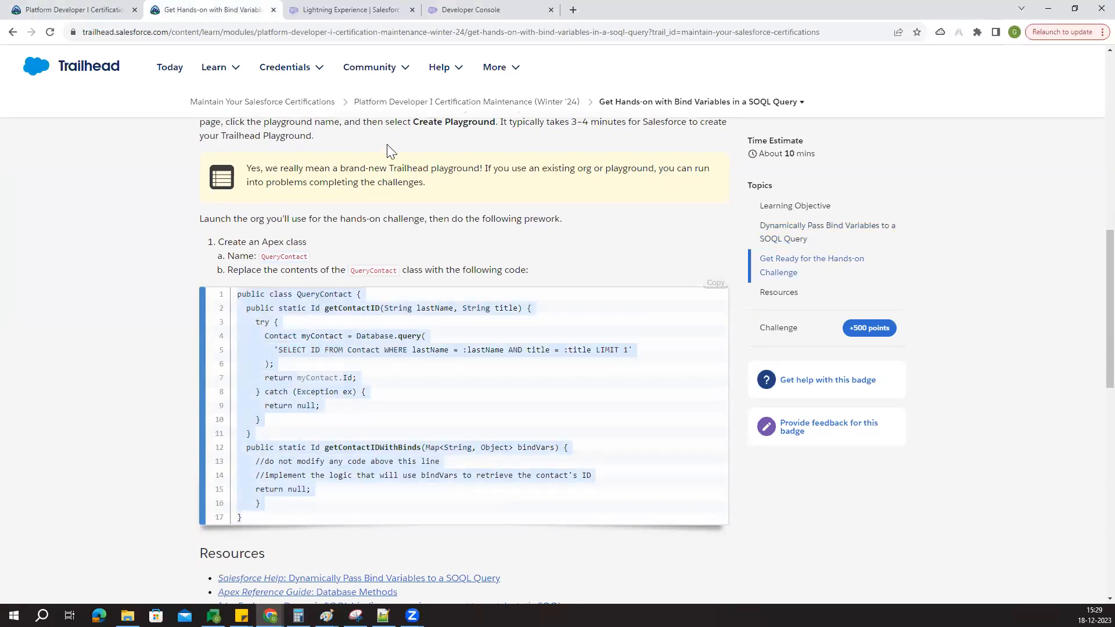
Step: Reload the Trailhead module page, then return to the Developer Console tab
{"action": "left_click", "coordinate": [471, 10]}
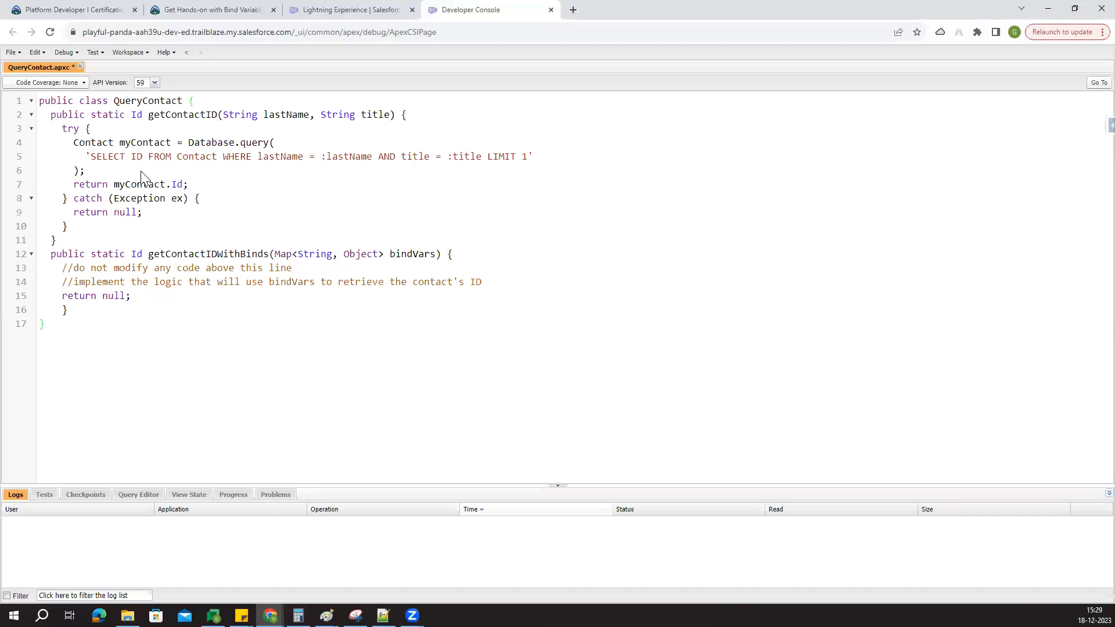
{"action": "left_click", "coordinate": [210, 10]}
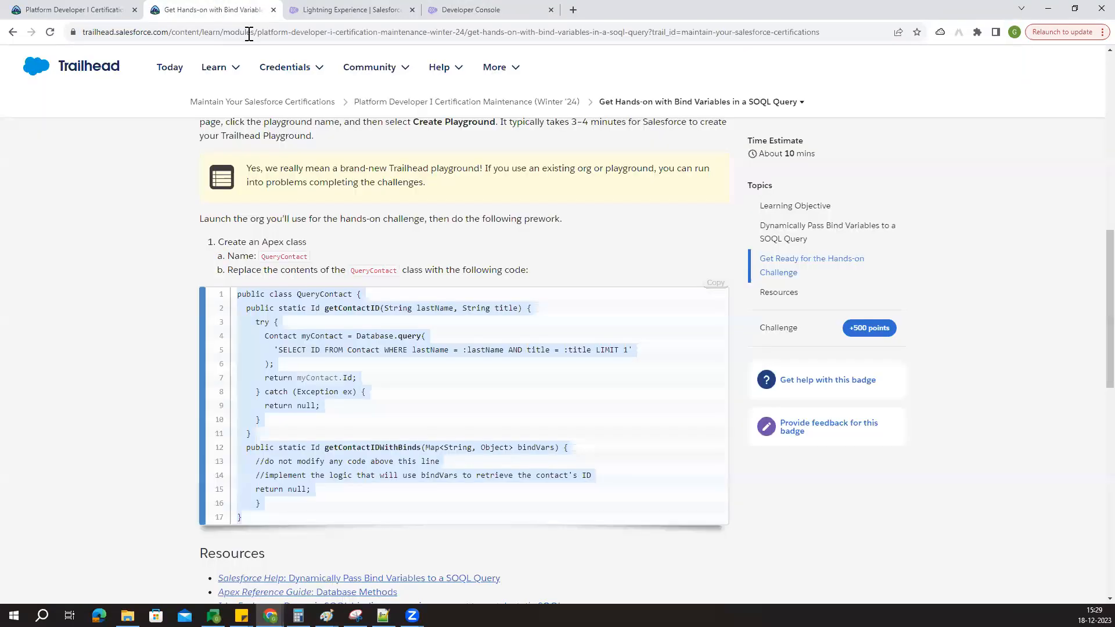
{"action": "left_click", "coordinate": [50, 32]}
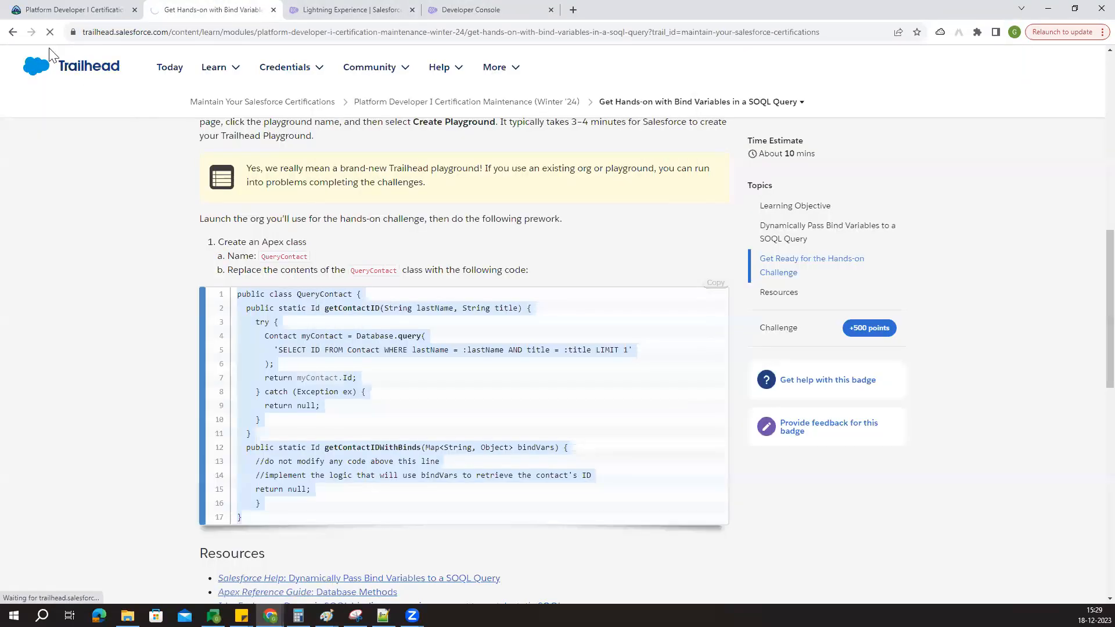
{"action": "scroll", "scroll_direction": "down", "scroll_amount": 3}
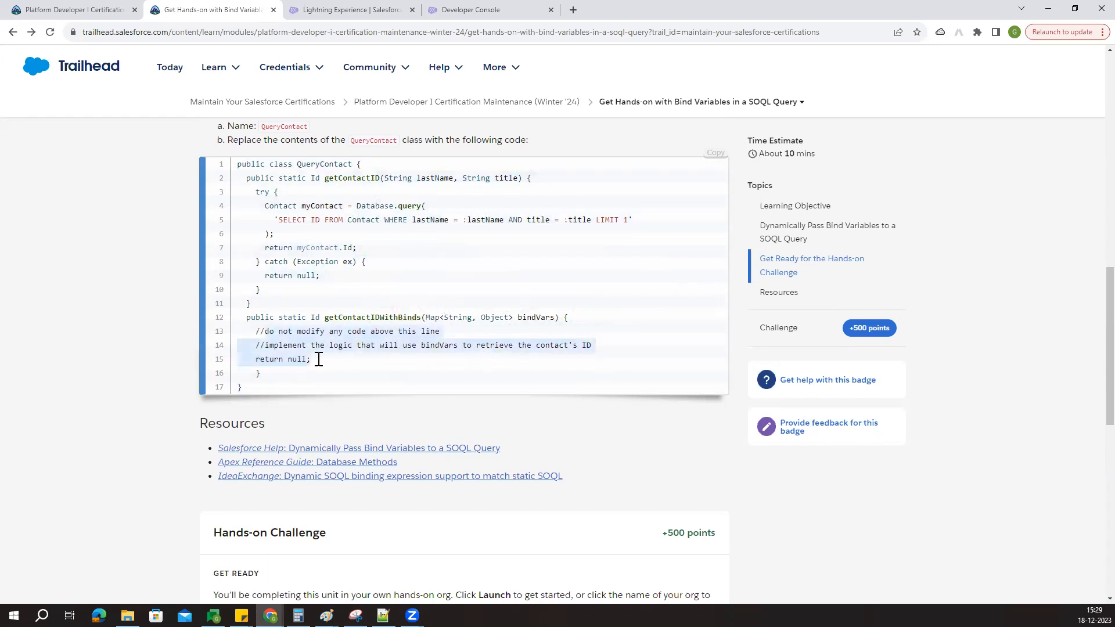
{"action": "left_click", "coordinate": [350, 9]}
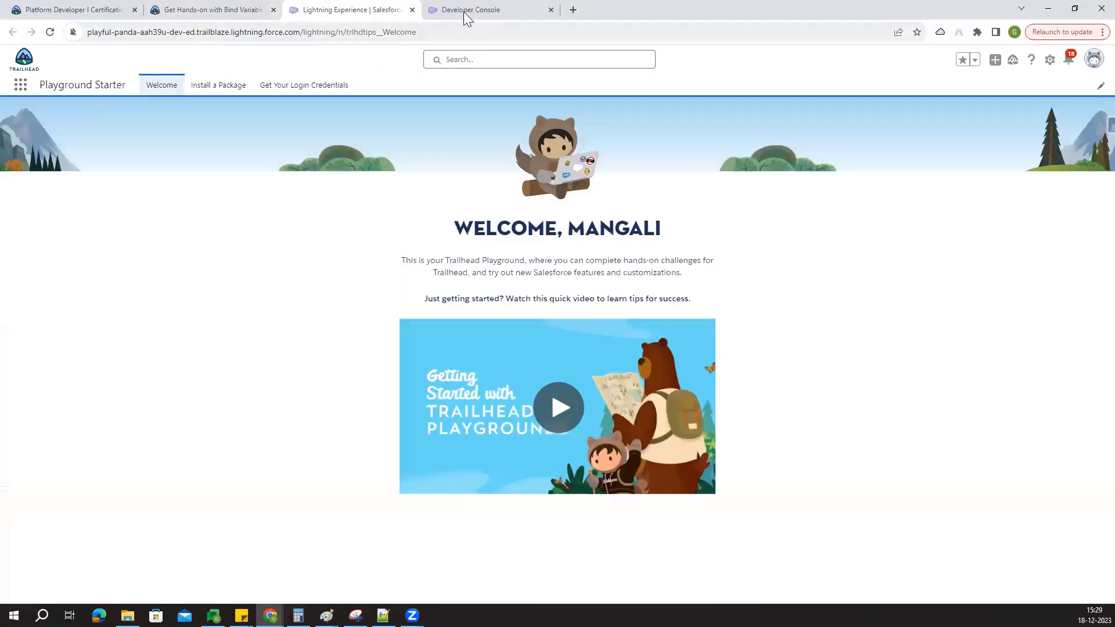
Step: Clear the placeholder comments from getContactIDWithBinds in QueryContact and start writing the method body
{"action": "left_click", "coordinate": [469, 9]}
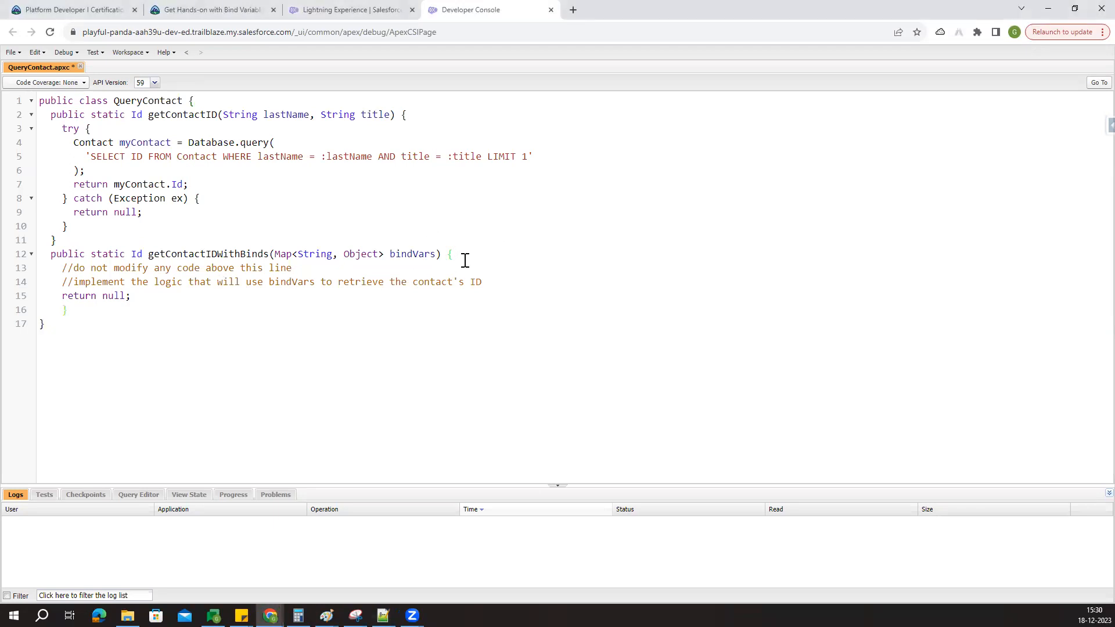
{"action": "key", "text": "Enter"}
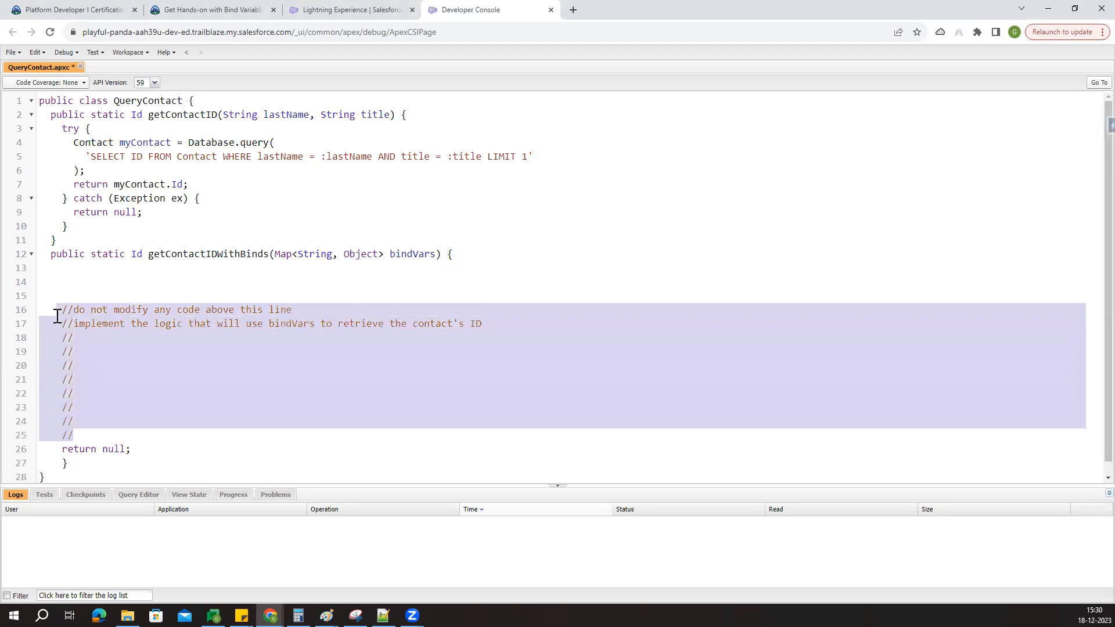
{"action": "key", "text": "Delete"}
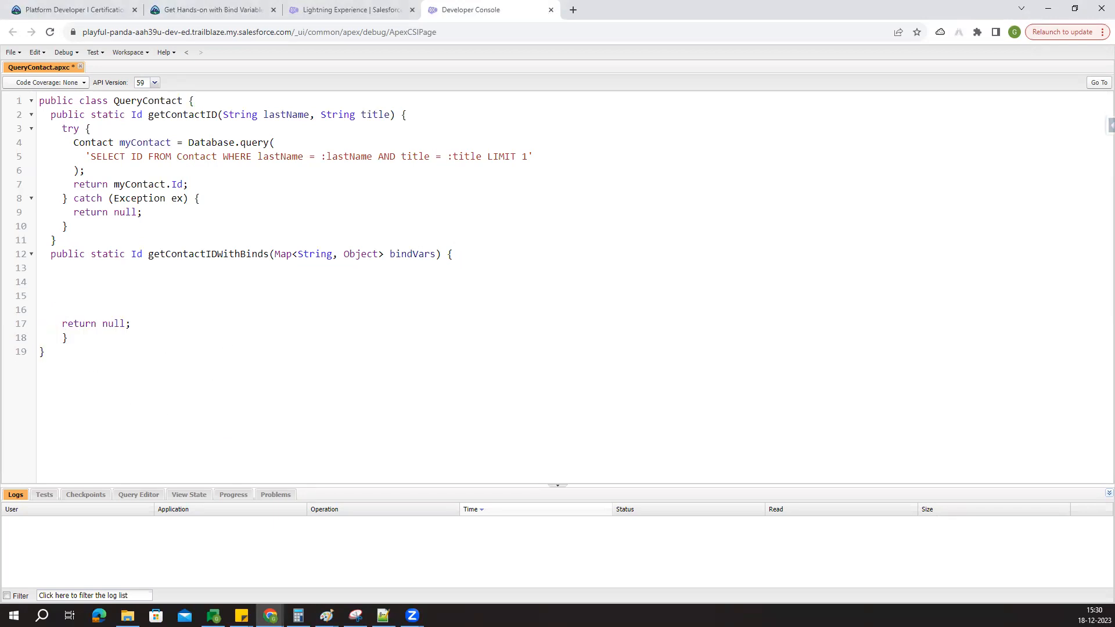
{"action": "left_click", "coordinate": [57, 310]}
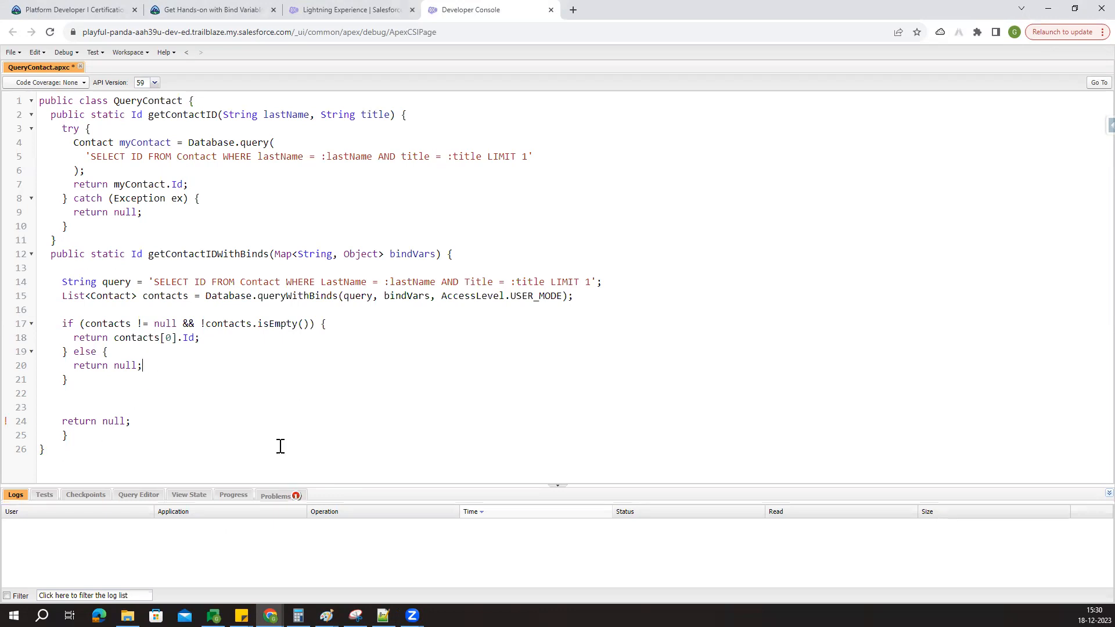
Step: Review the reported compile problem and remove the stray backslash after return null
{"action": "left_click", "coordinate": [276, 495]}
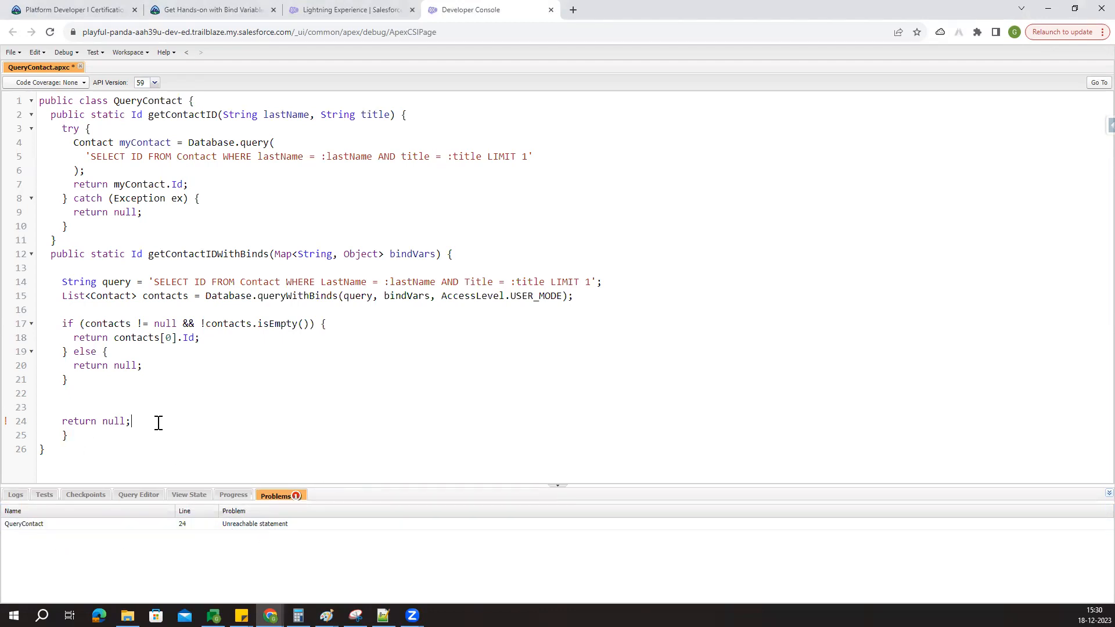
{"action": "type", "text": "\\"}
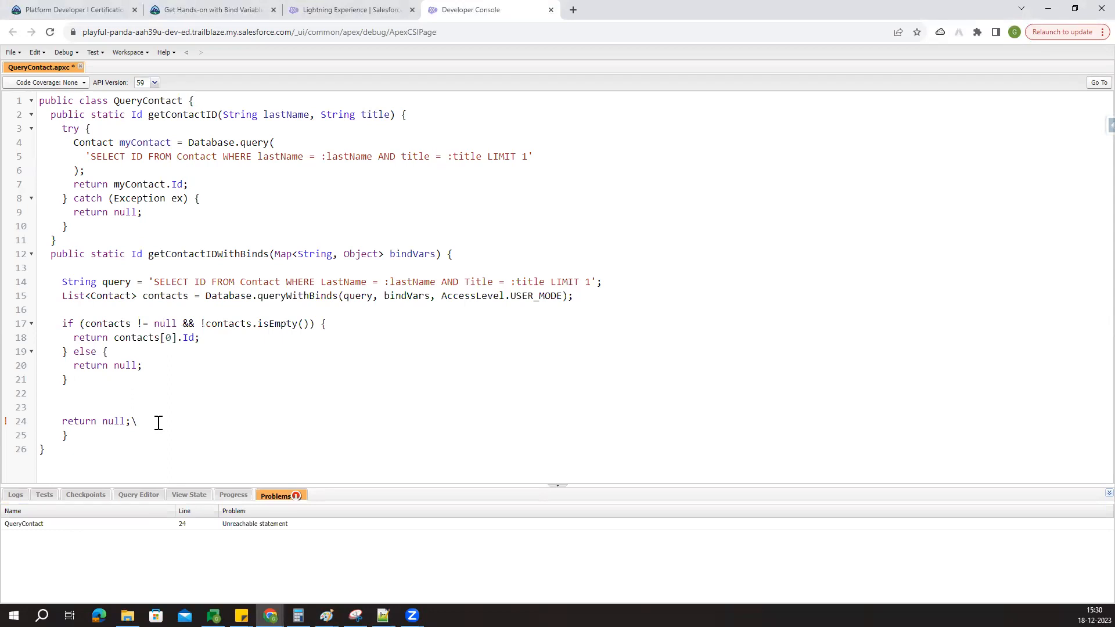
{"action": "key", "text": "Backspace"}
{"action": "type", "text": "}"}
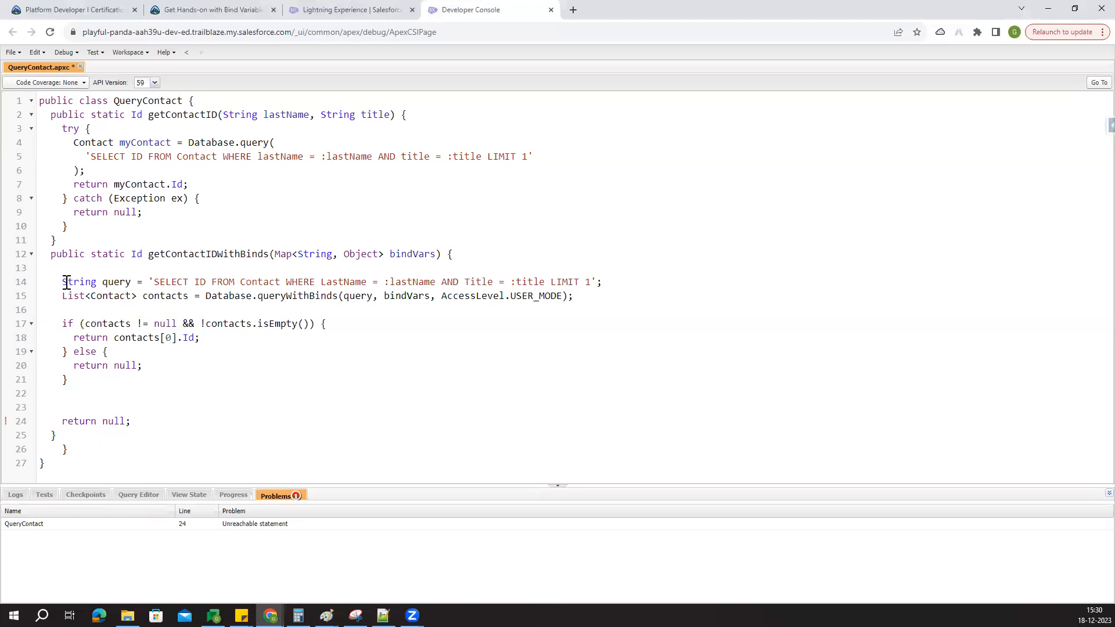
{"action": "left_click_drag", "start_coordinate": [62, 282], "coordinate": [130, 421]}
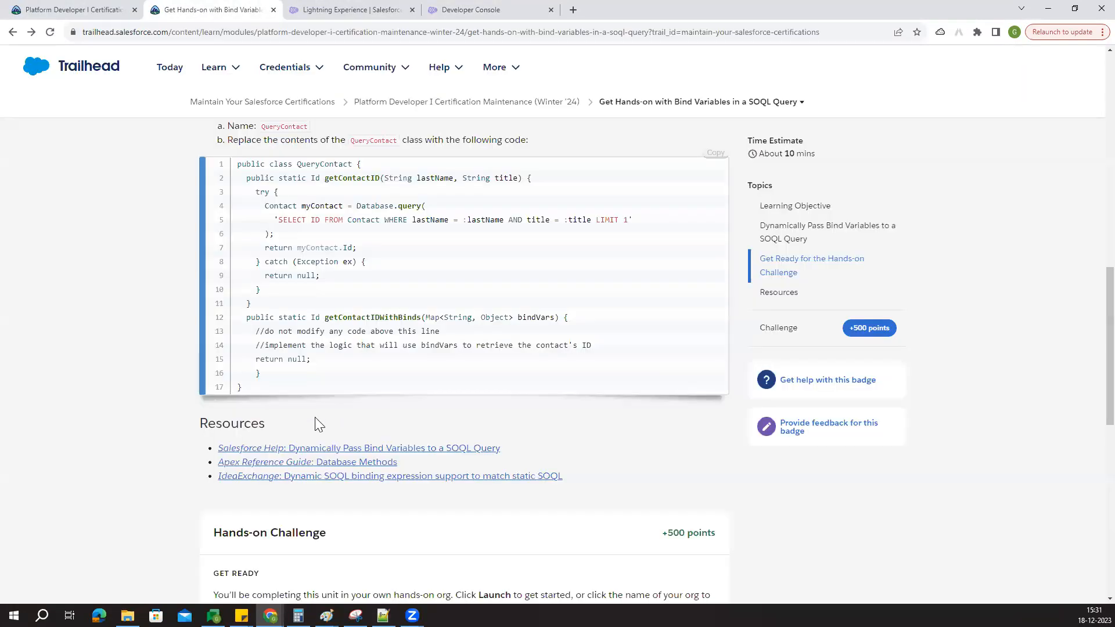
Step: Compare the Trailhead starter-code comments, then return to the reworked QueryContact class
{"action": "left_click_drag", "start_coordinate": [256, 331], "coordinate": [593, 345]}
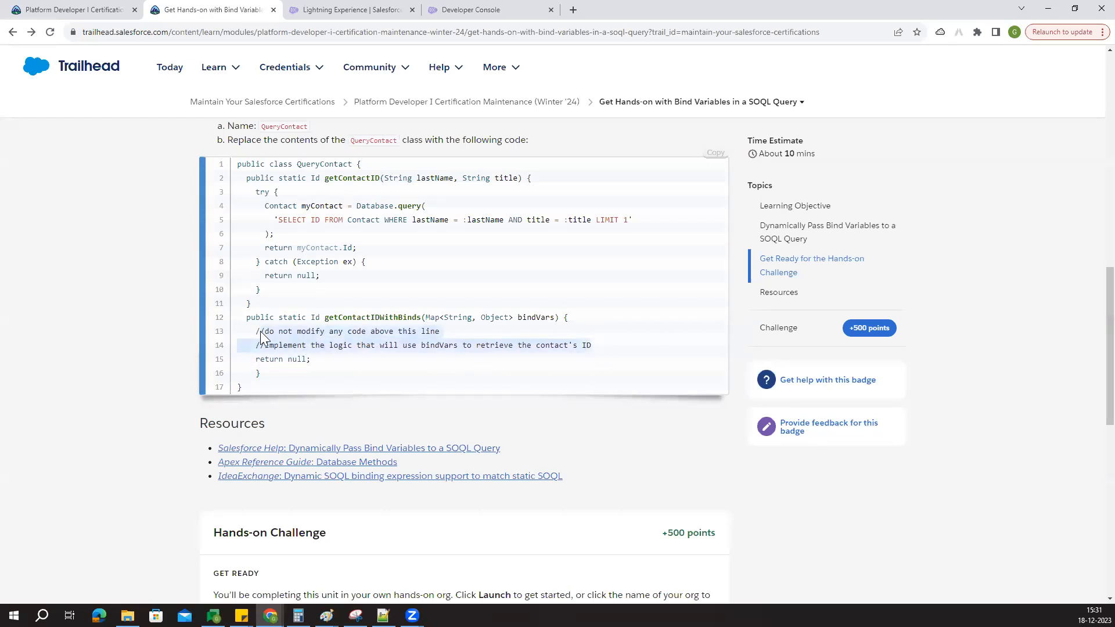
{"action": "left_click", "coordinate": [469, 10]}
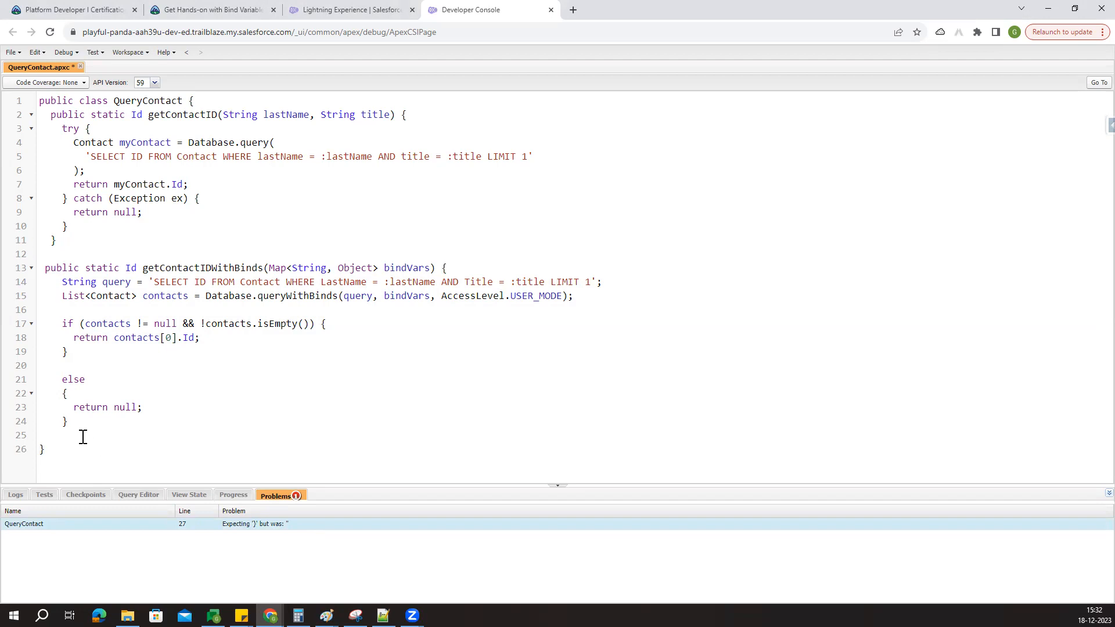
Step: Add the missing closing brace, save QueryContact, and select the whole class
{"action": "type", "text": "}"}
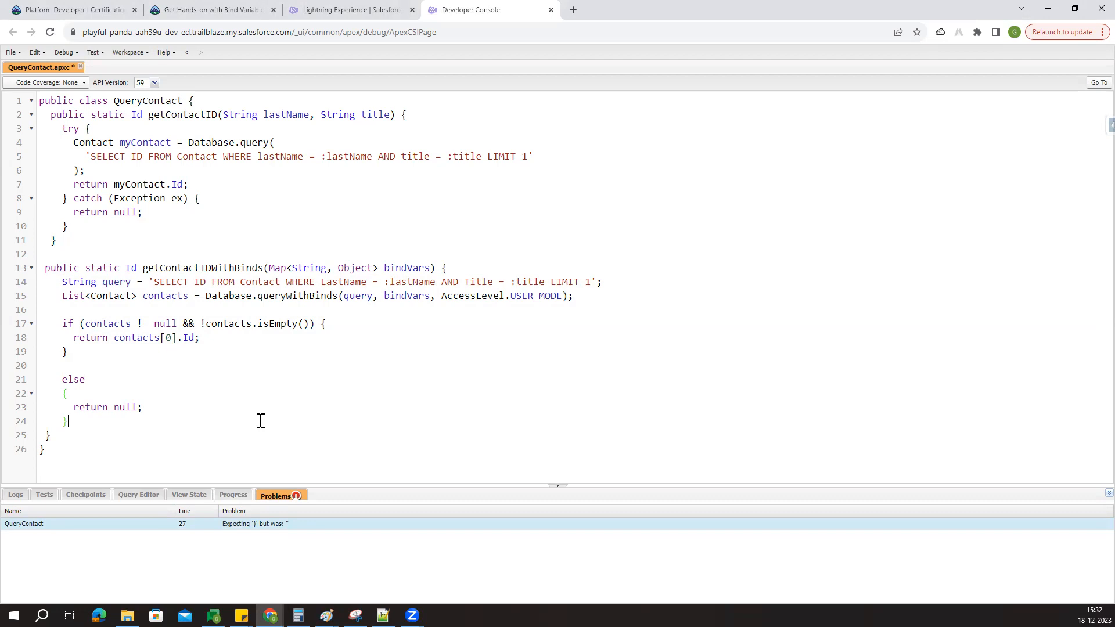
{"action": "key", "text": "ctrl+s"}
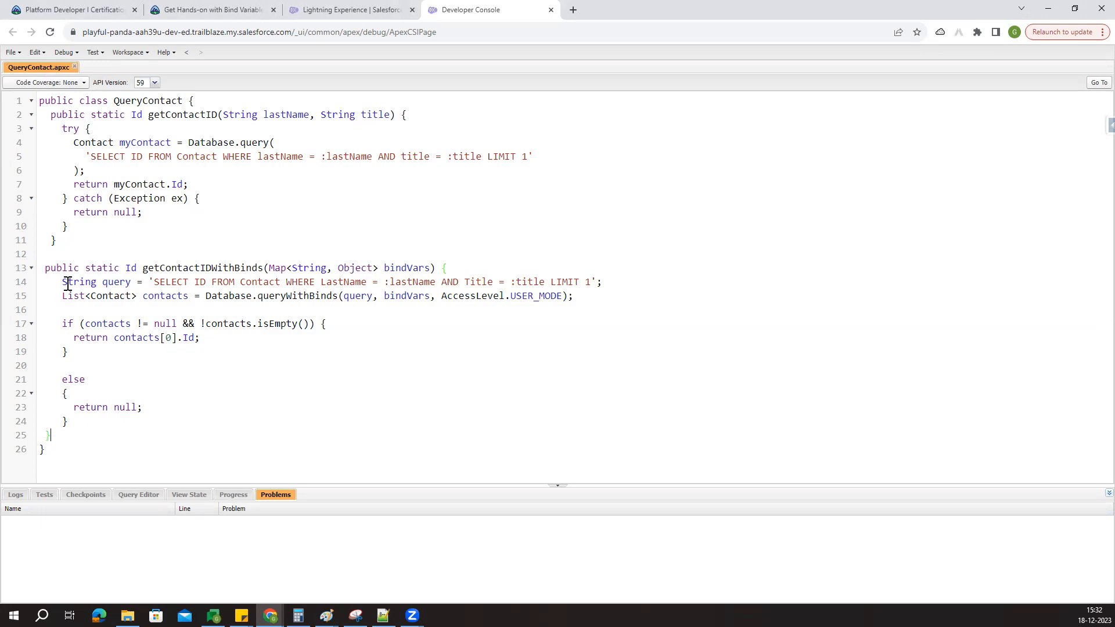
{"action": "left_click_drag", "start_coordinate": [65, 282], "coordinate": [142, 393]}
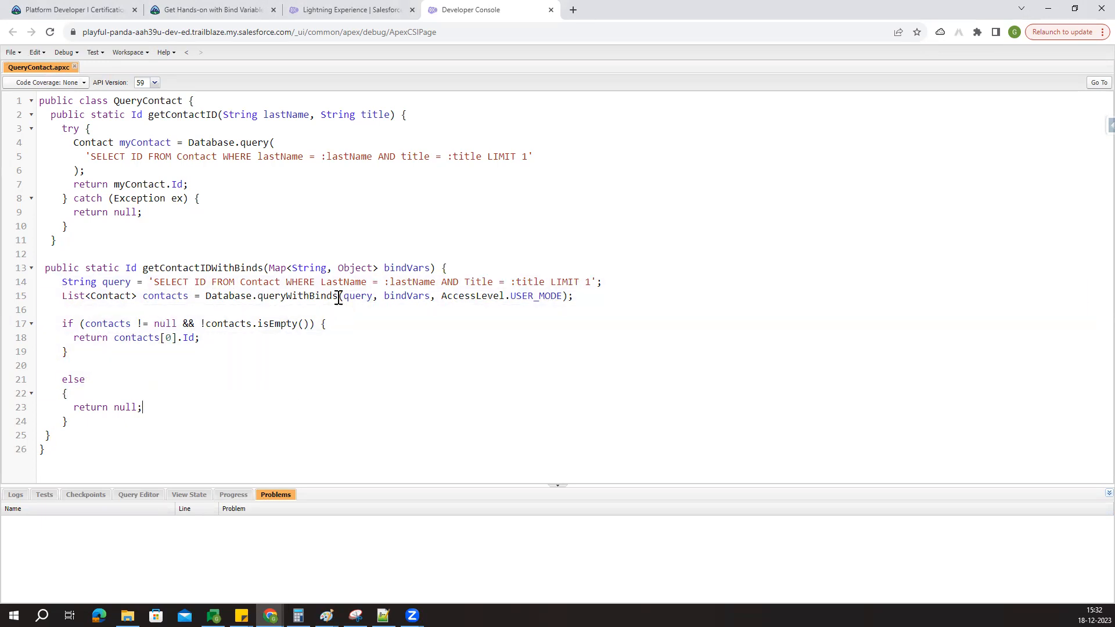
{"action": "mouse_move", "coordinate": [83, 129]}
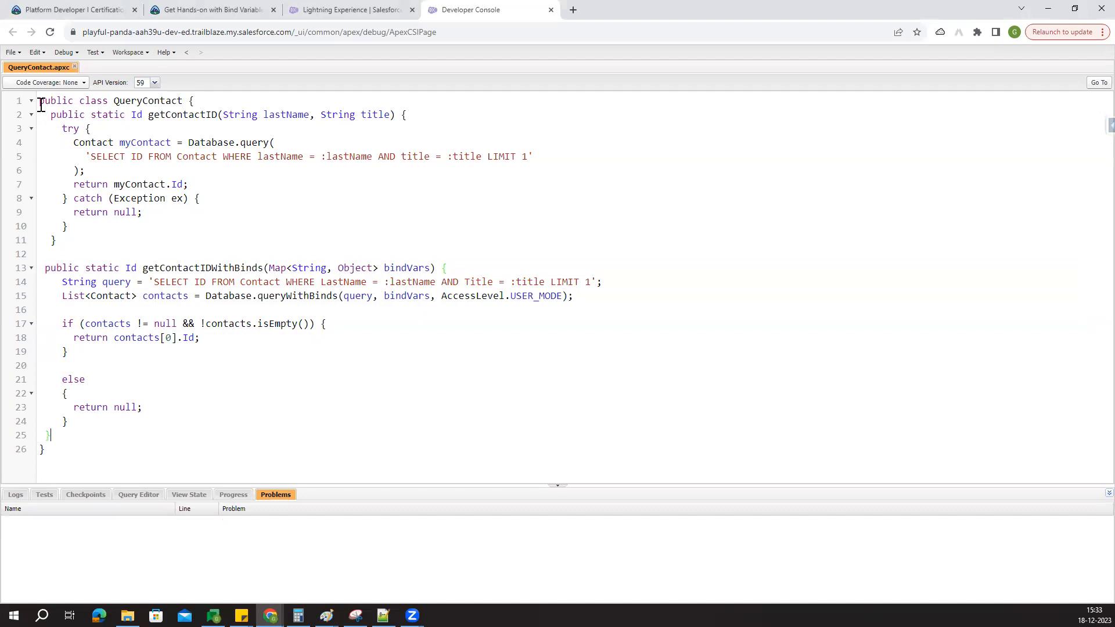
{"action": "key", "text": "ctrl+a"}
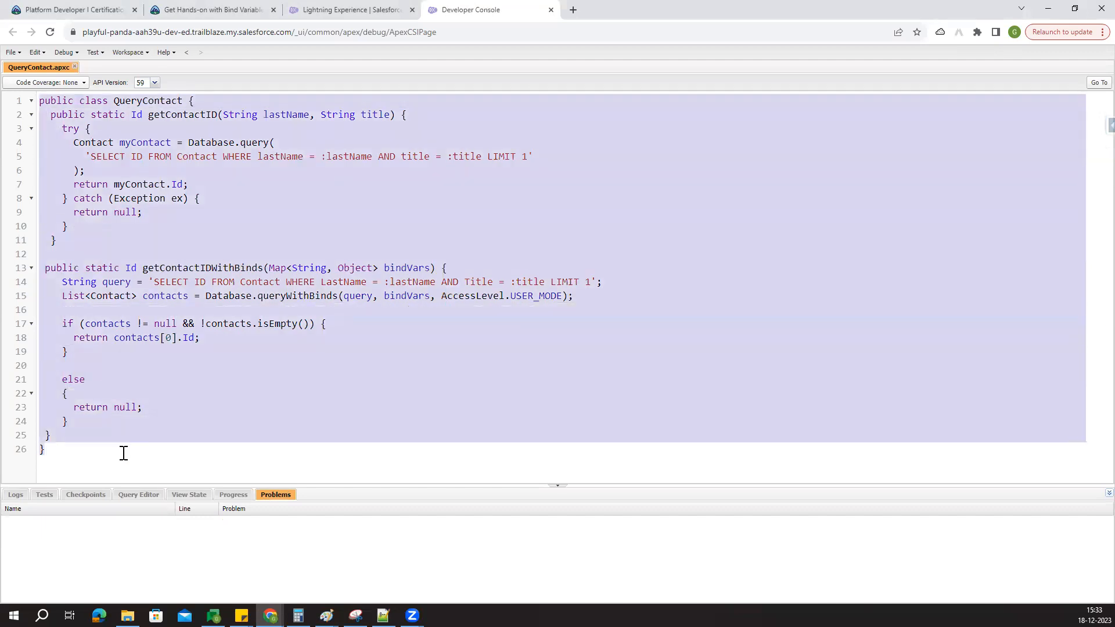
{"action": "mouse_move", "coordinate": [261, 394]}
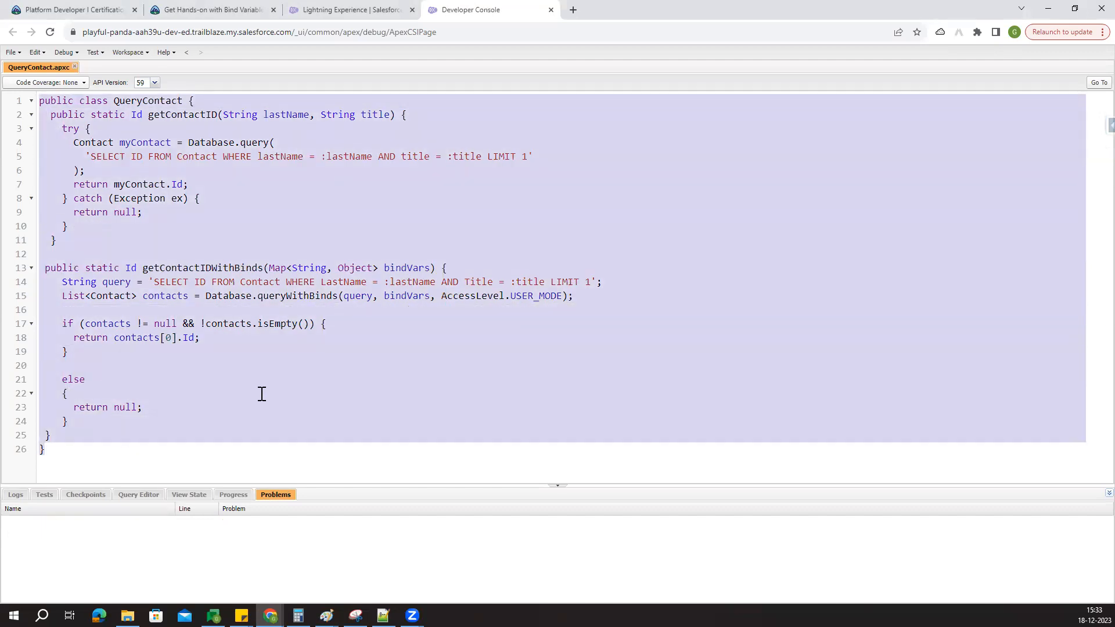
{"action": "left_click", "coordinate": [210, 9]}
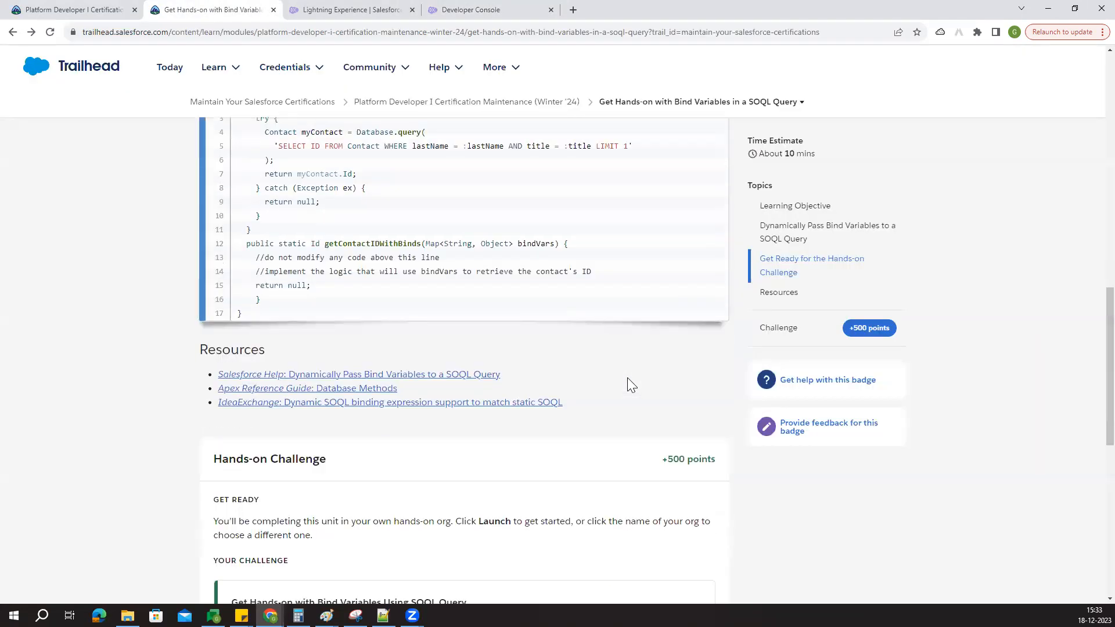
Step: Scroll down the Trailhead unit to the Hands-on Challenge
{"action": "scroll", "scroll_direction": "down", "scroll_amount": 3}
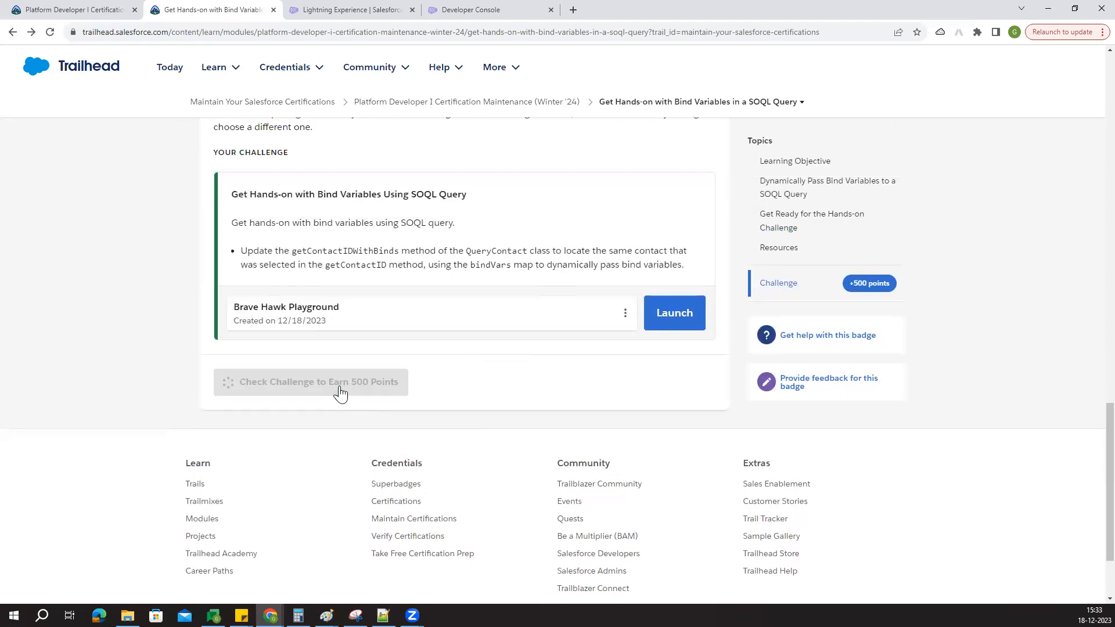
{"action": "mouse_move", "coordinate": [569, 409]}
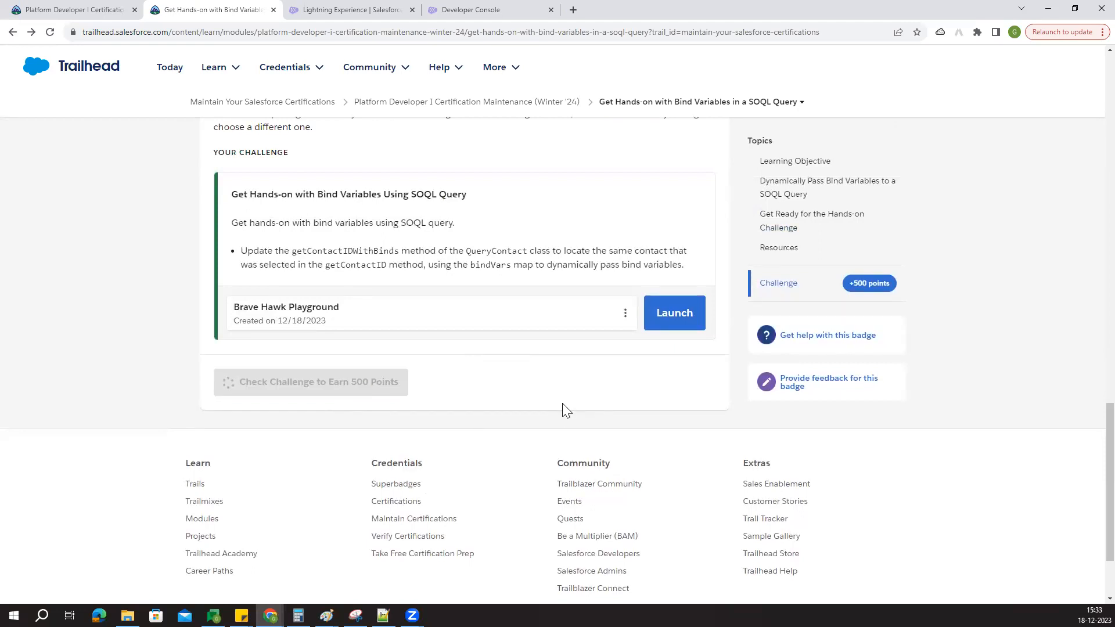
{"action": "mouse_move", "coordinate": [498, 406]}
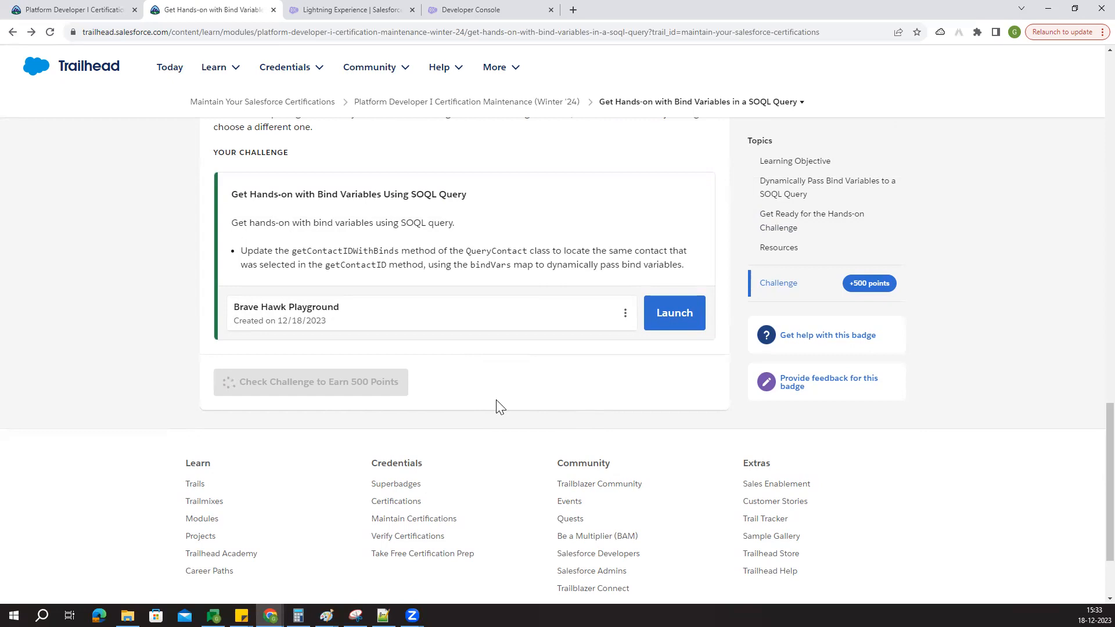
{"action": "mouse_move", "coordinate": [452, 428]}
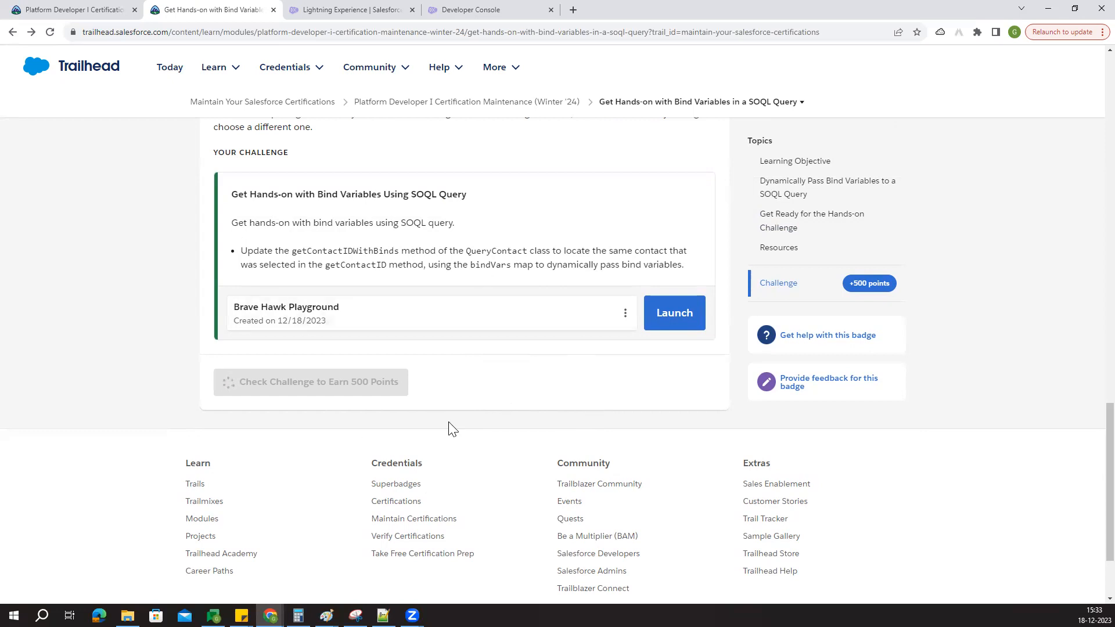